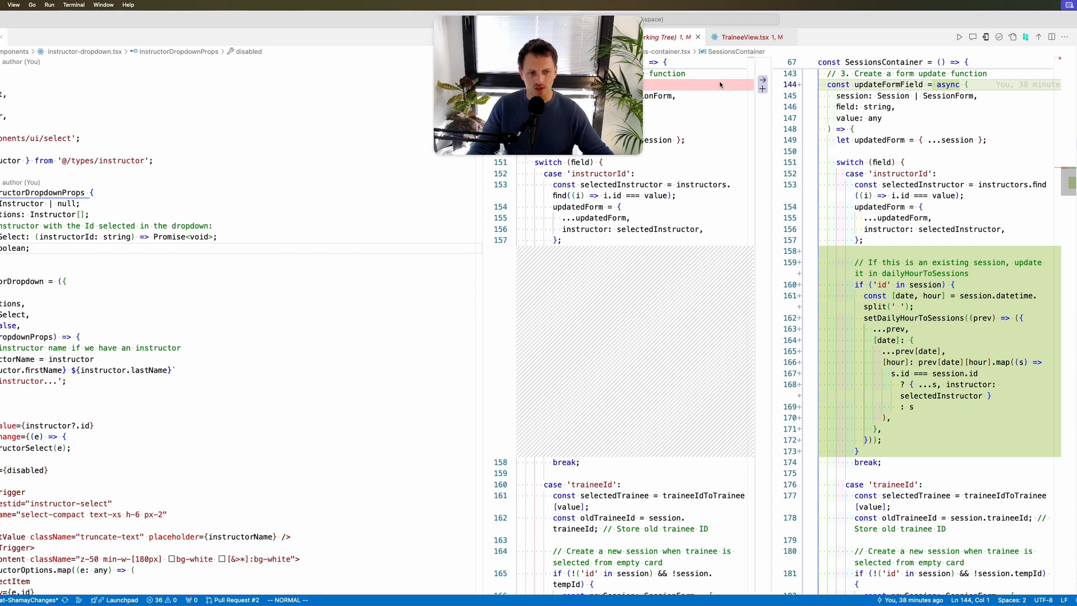
mouse_move(673, 110)
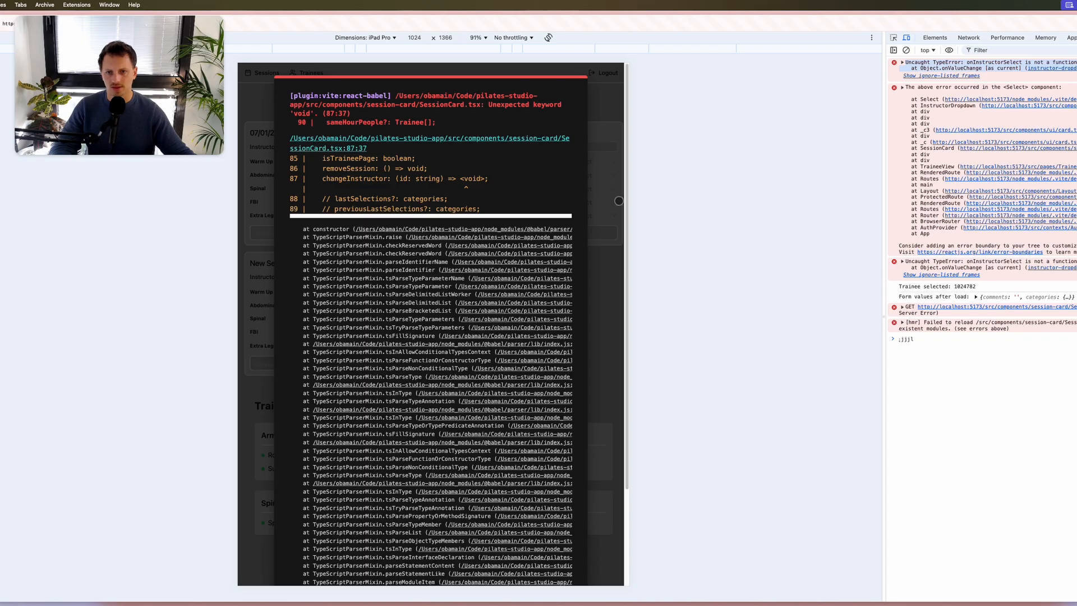
Read through Composer's explanation of why the async changeInstructor fix in TraineeView worked.
key(cmd+r)
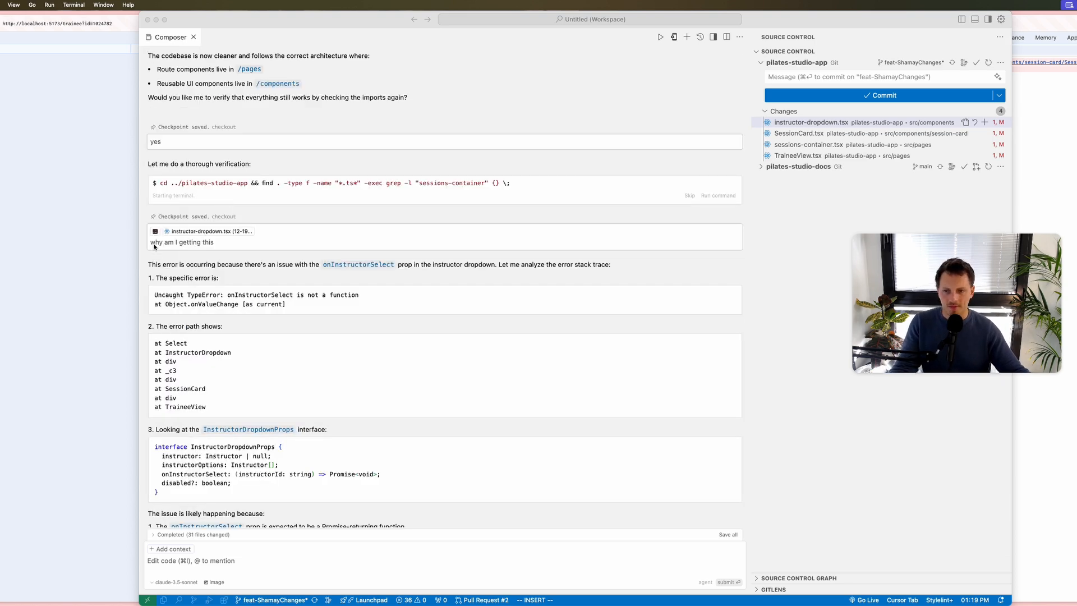
scroll(down, 3)
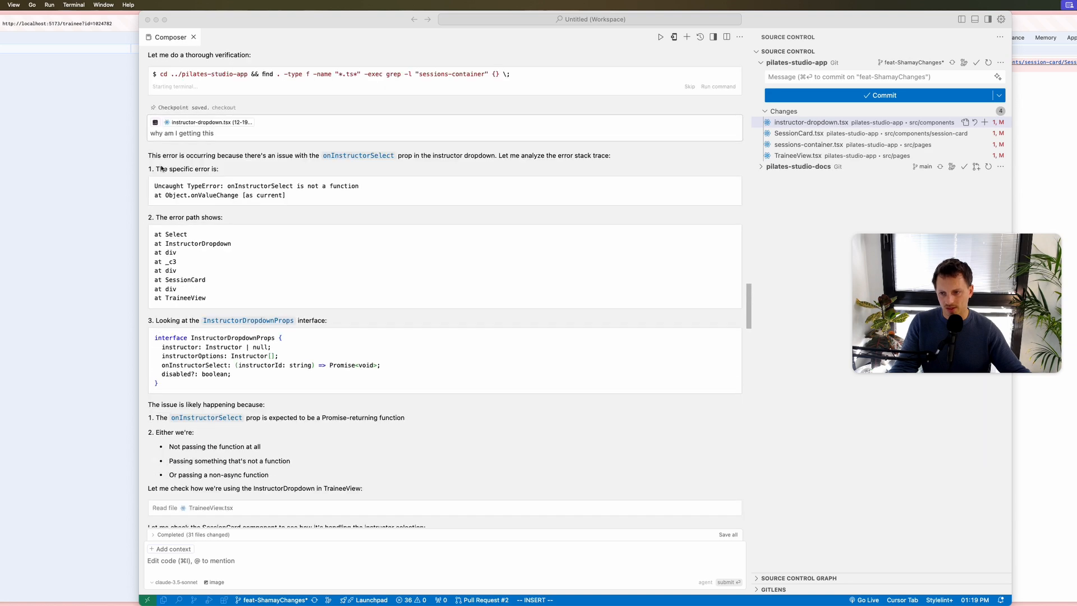
scroll(down, 3)
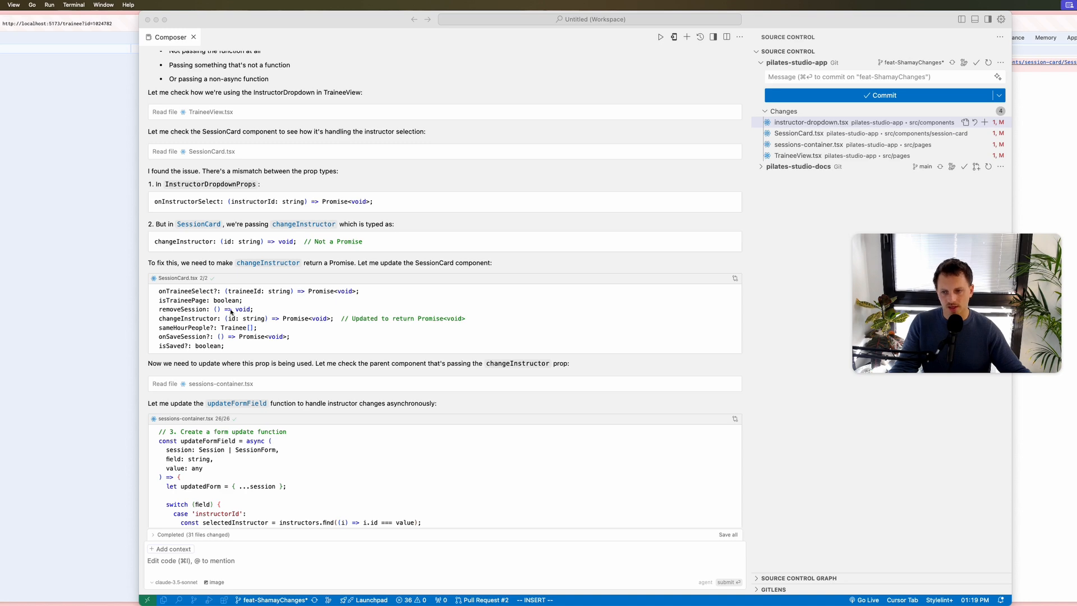
scroll(down, 3)
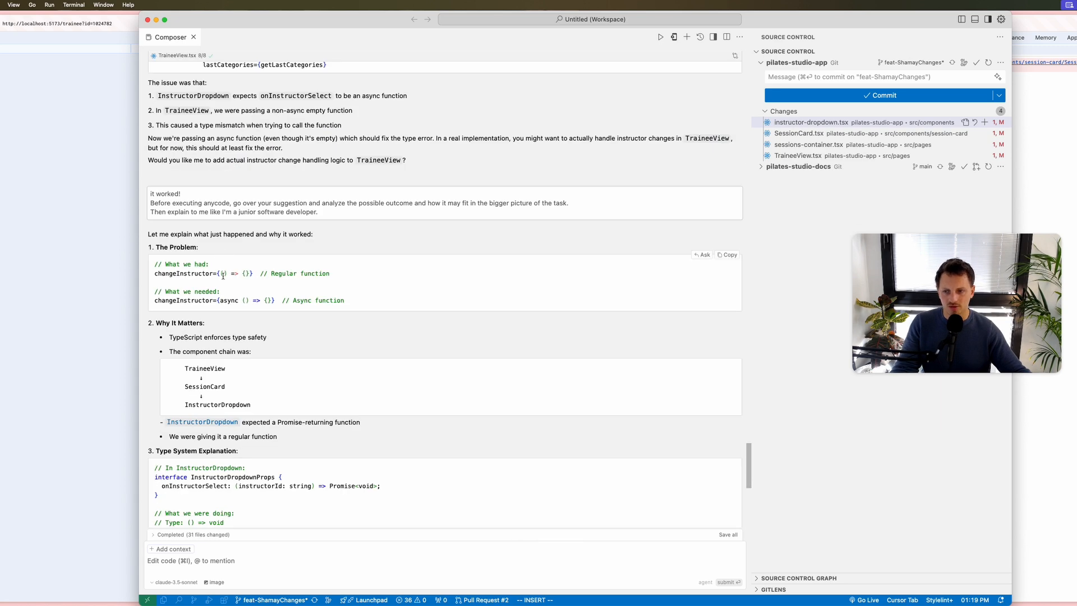
scroll(down, 3)
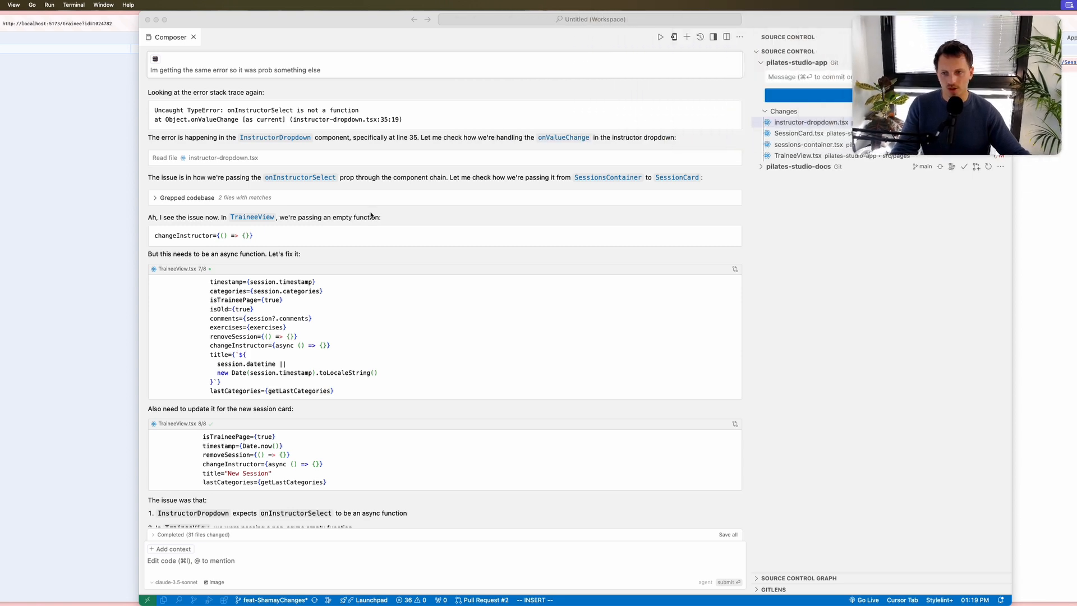
scroll(down, 3)
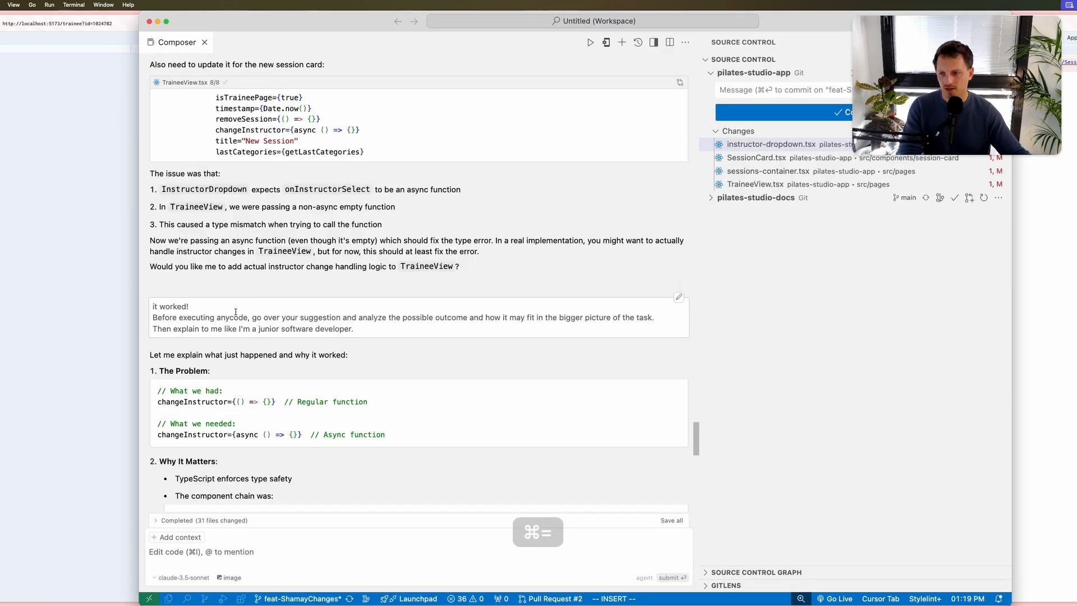
scroll(down, 3)
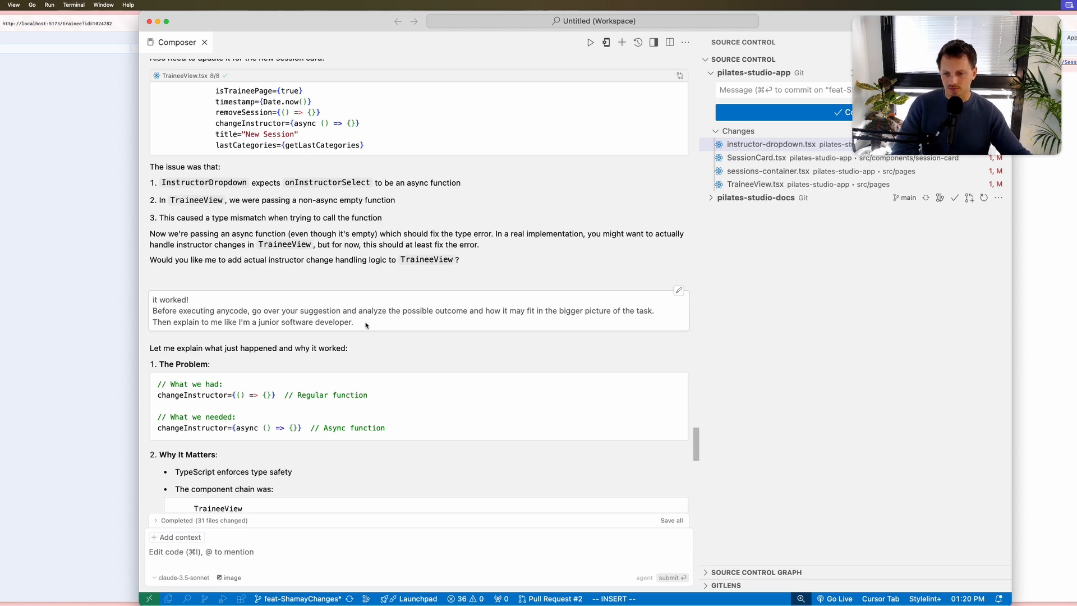
scroll(down, 3)
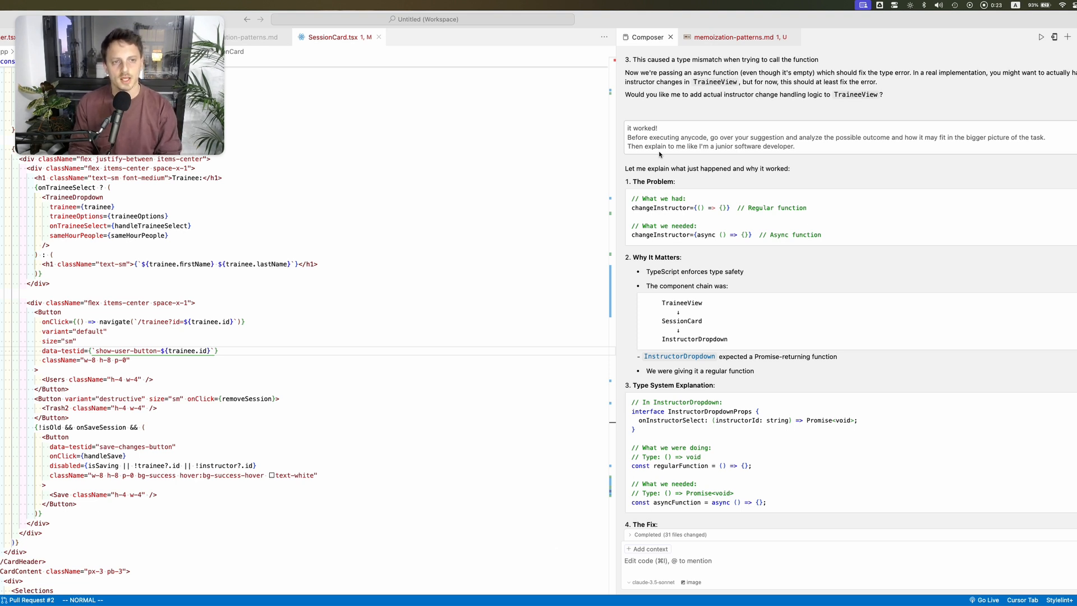
key(cmd+space)
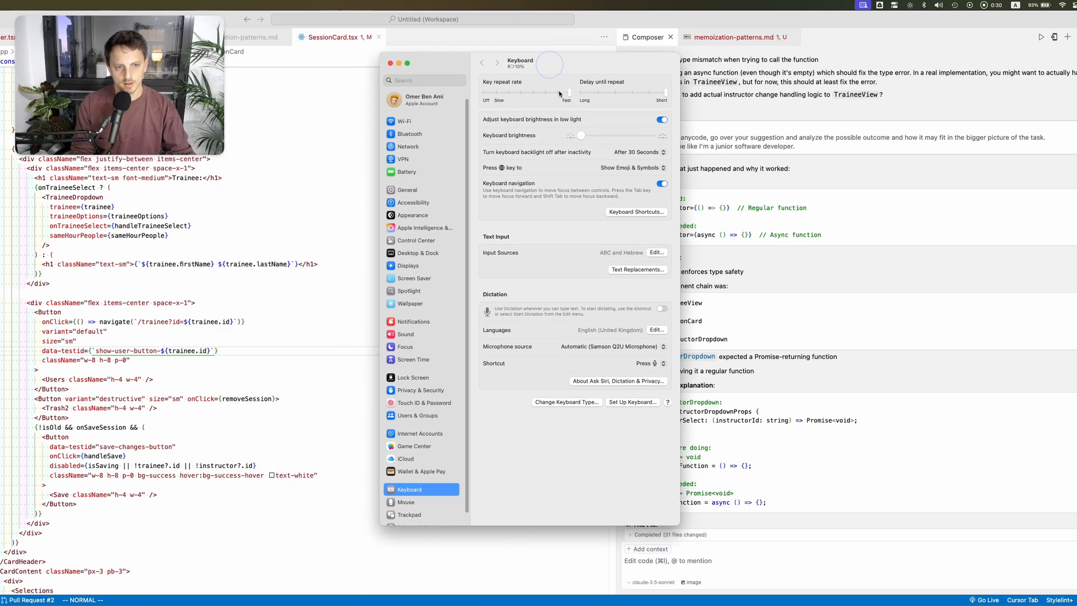
click(637, 269)
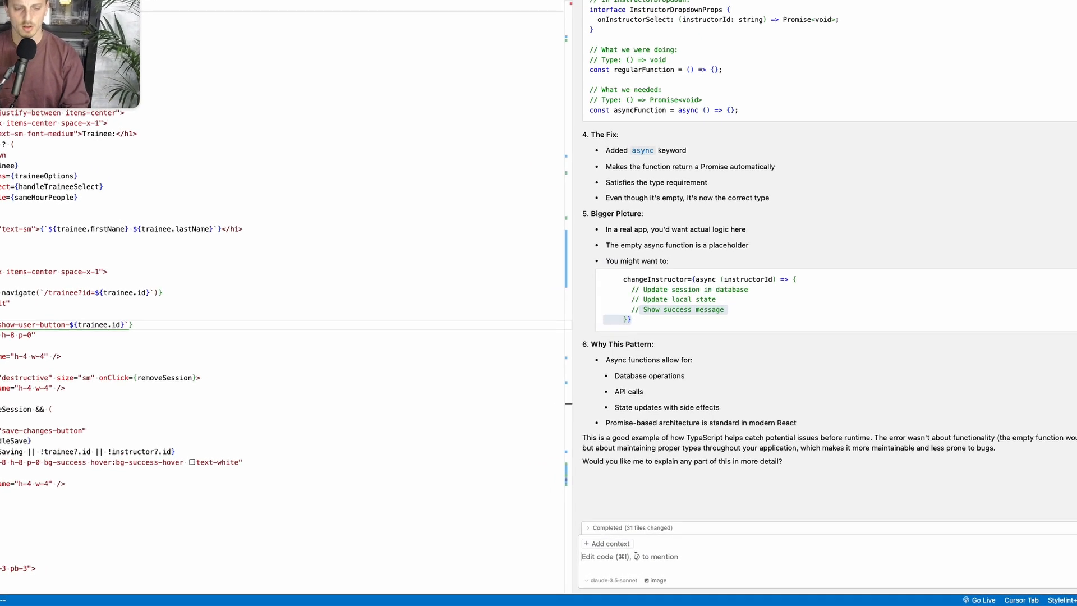
Replace a drafted question with a prompt asking for a junior-developer explanation using an analogy.
text(eli)
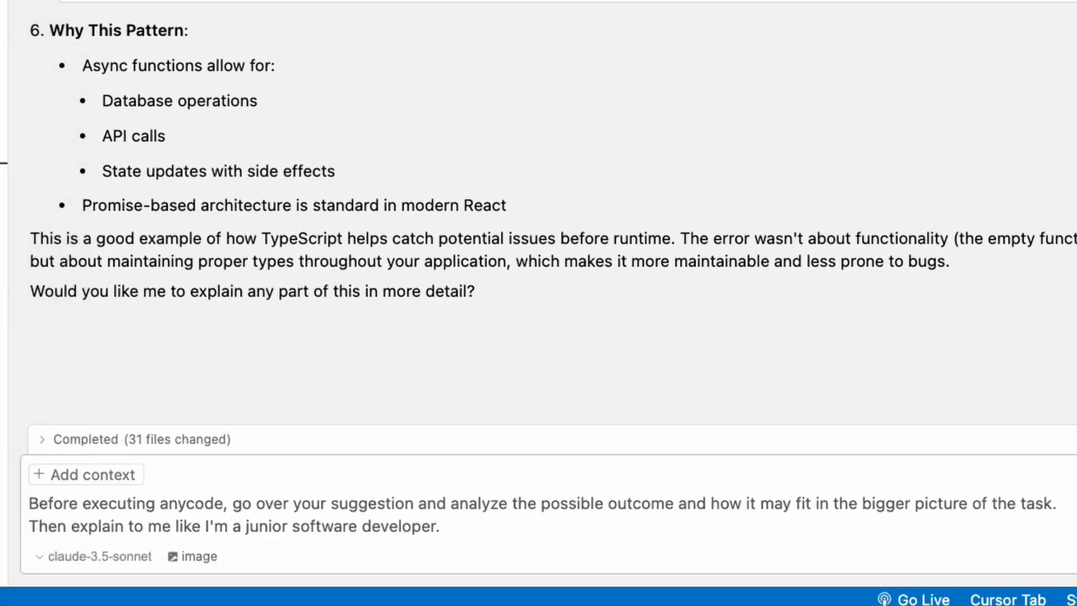
scroll(up, 3)
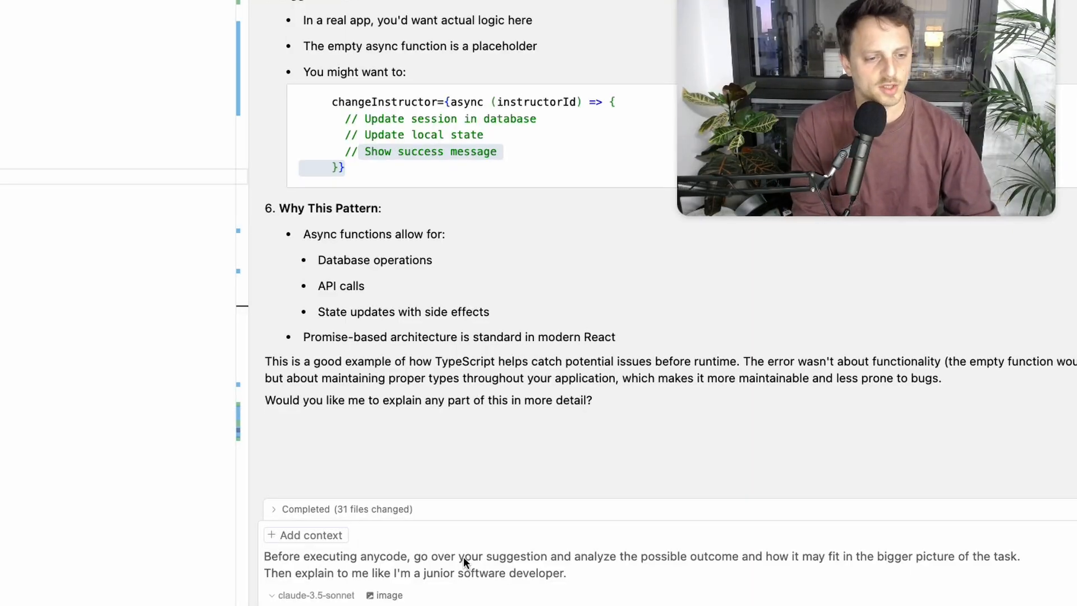
mouse_move(762, 577)
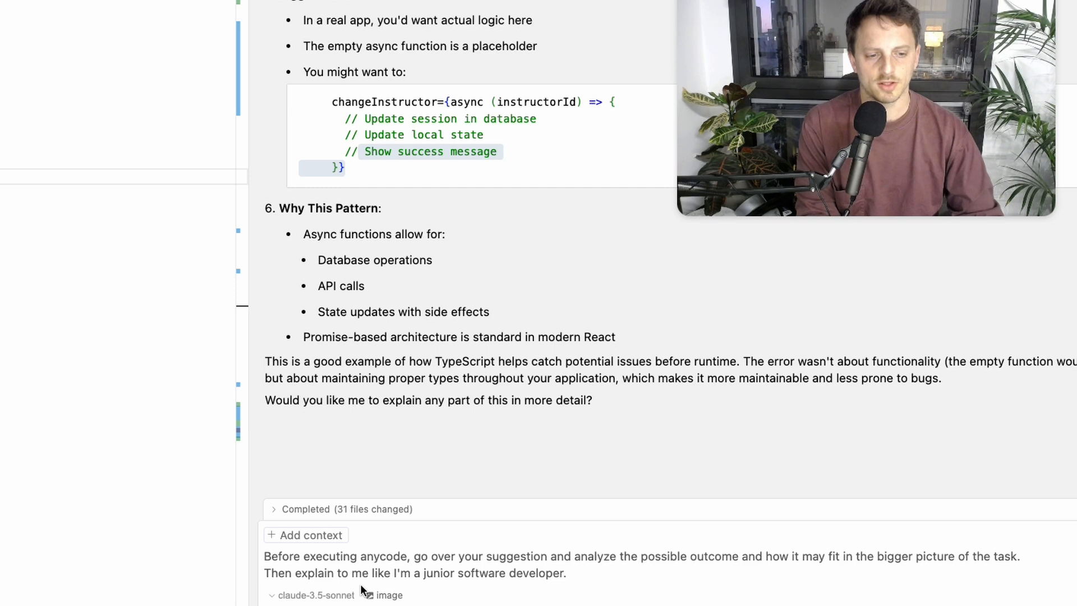
click(573, 573)
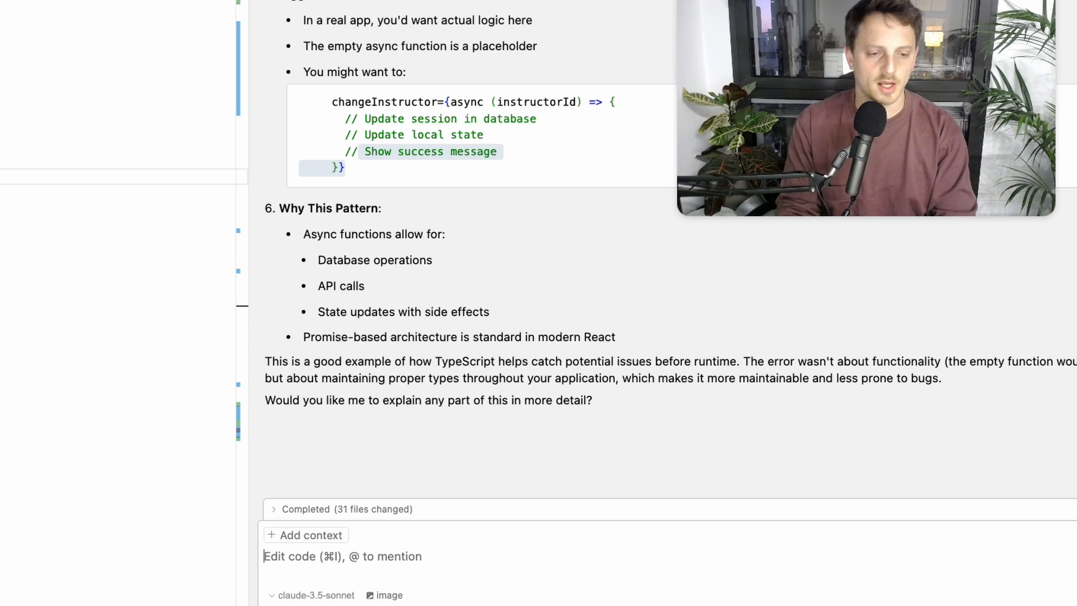
text(I don't under)
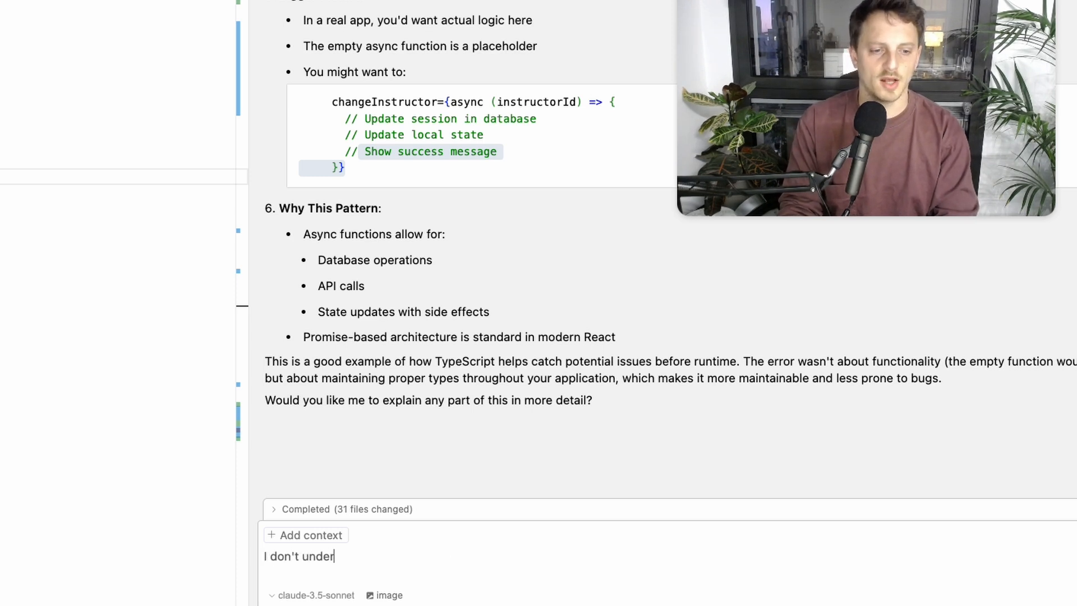
text(stand why this is an asyn?)
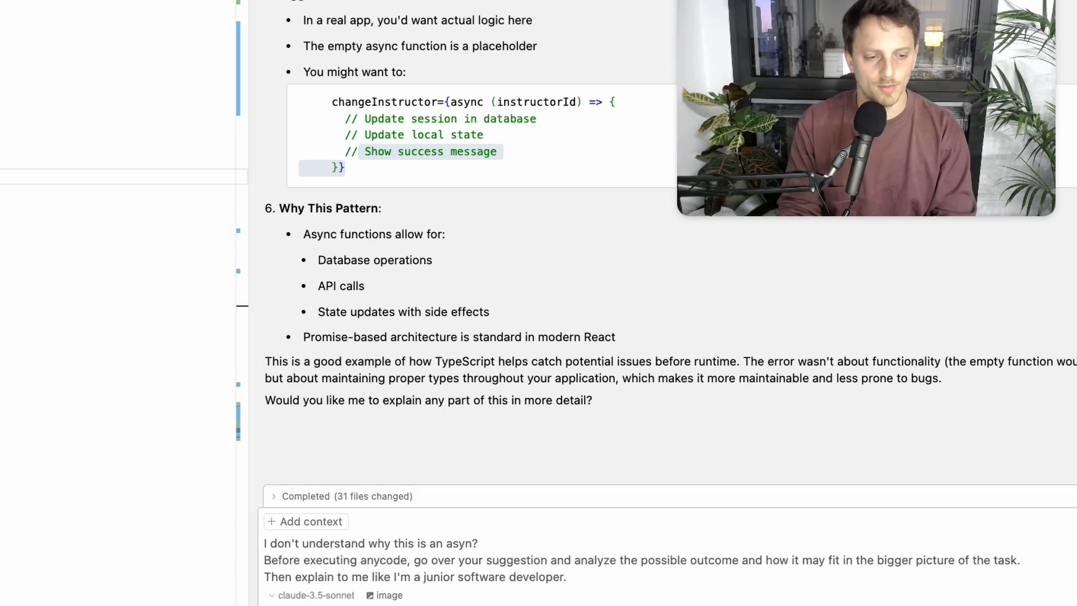
key(cmd+backspace)
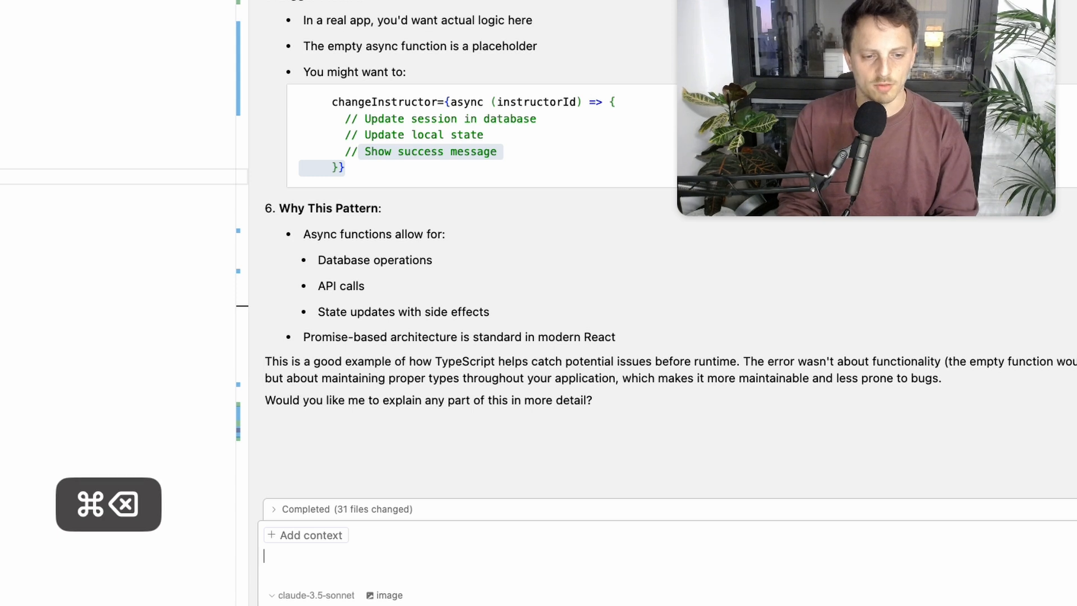
text(explain to me like I'm a junior software developr using an anology and a simple exmaple)
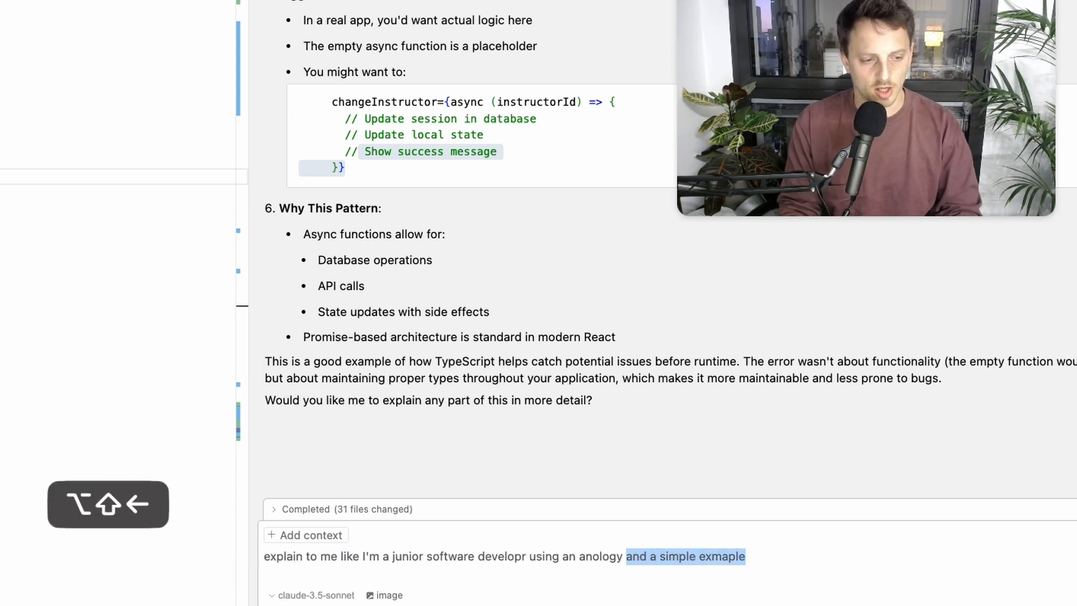
key(cmd+backspace)
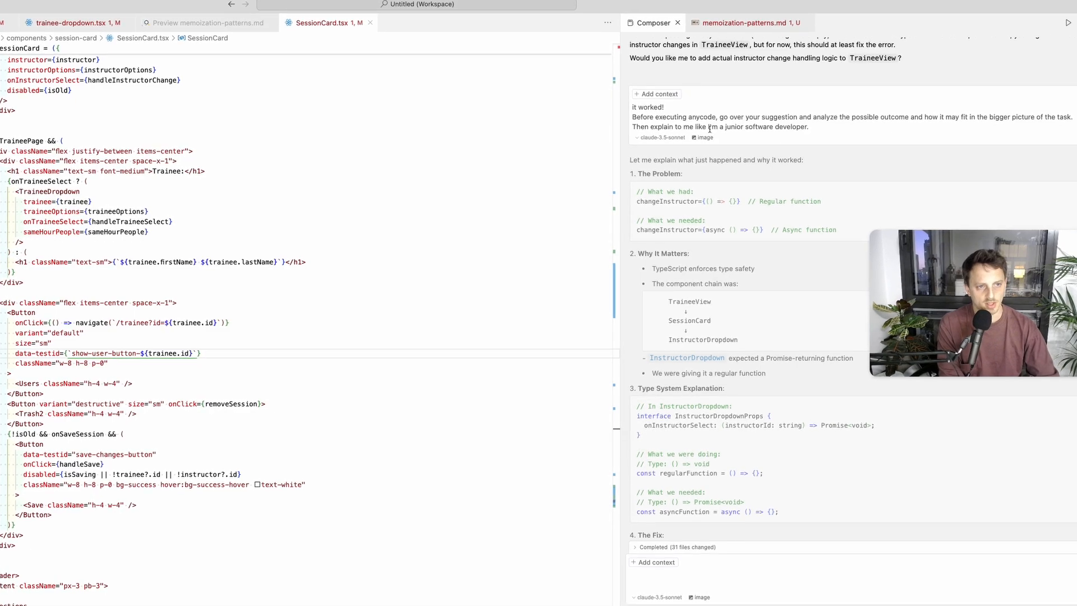
scroll(down, 3)
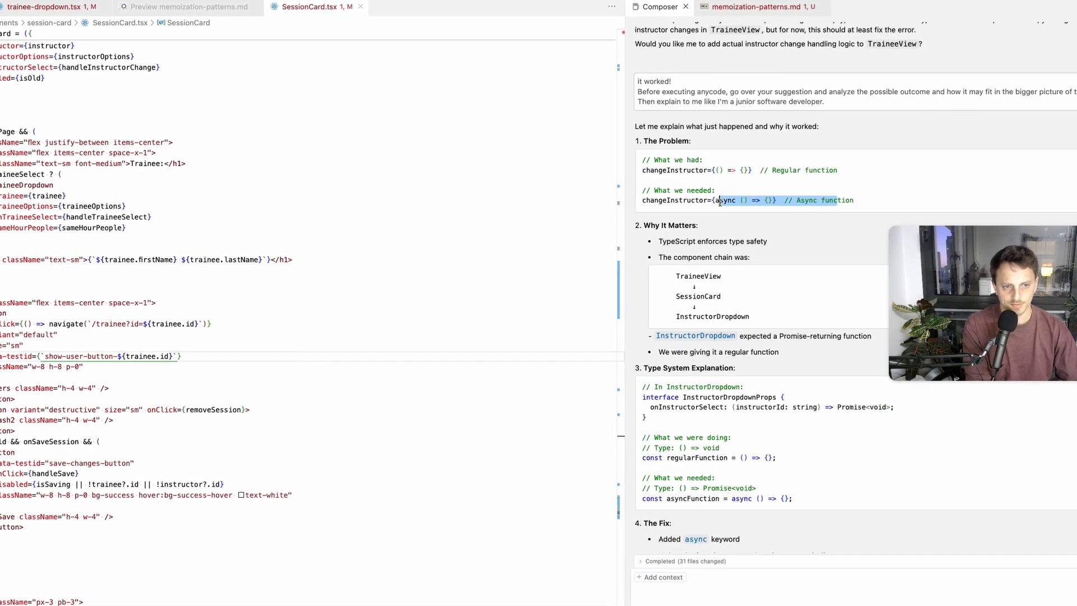
scroll(down, 3)
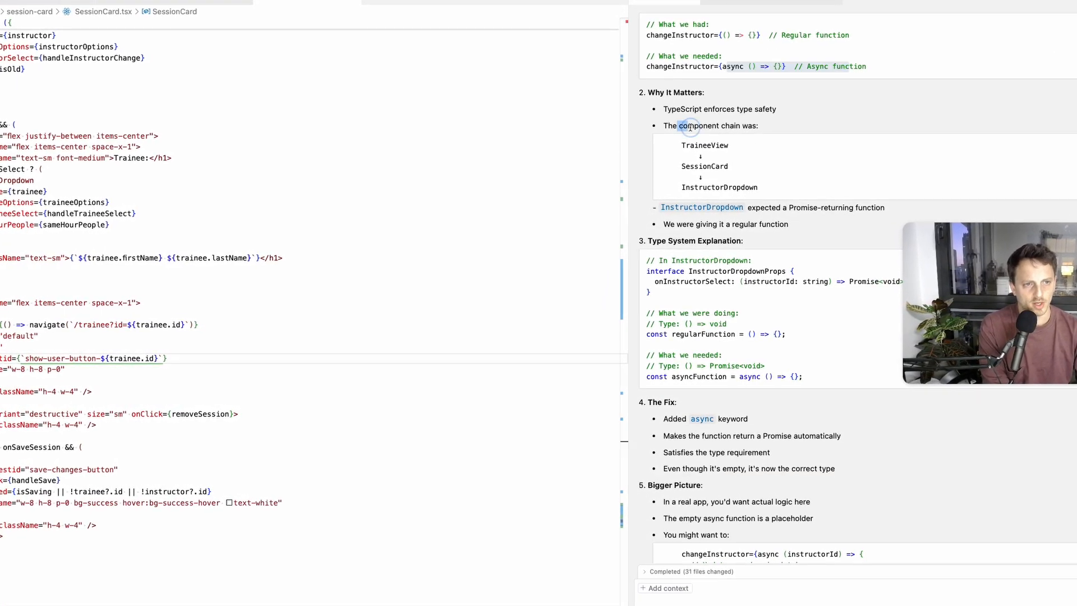
scroll(down, 3)
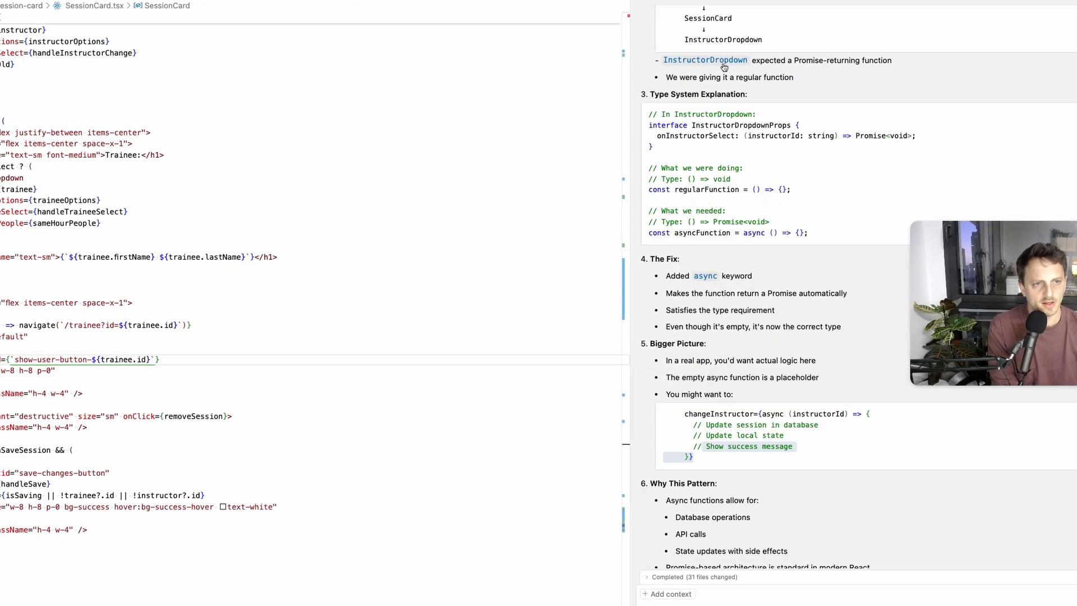
scroll(down, 3)
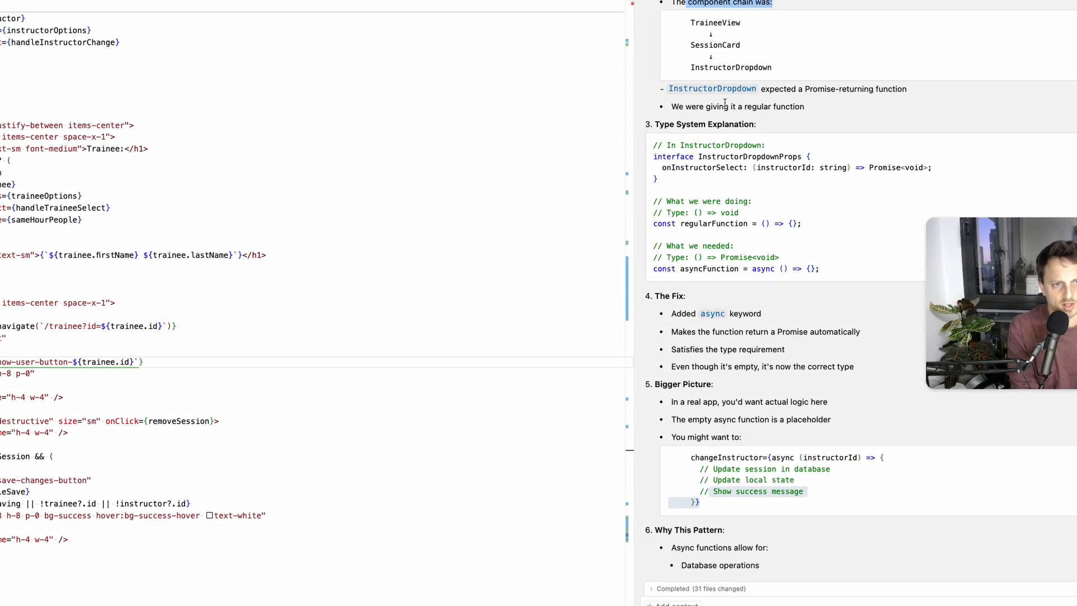
scroll(down, 3)
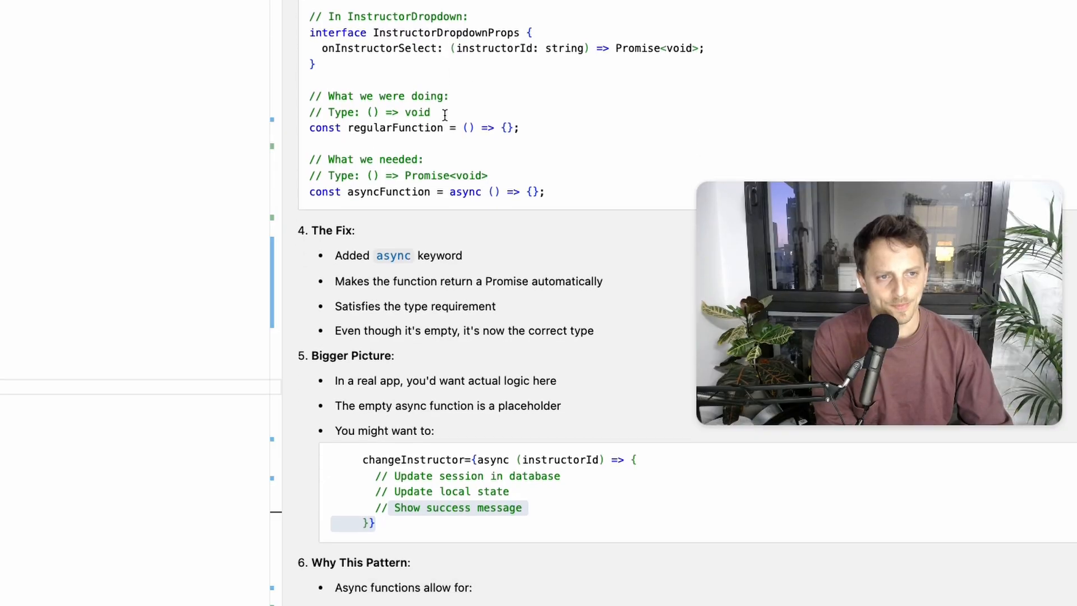
scroll(down, 3)
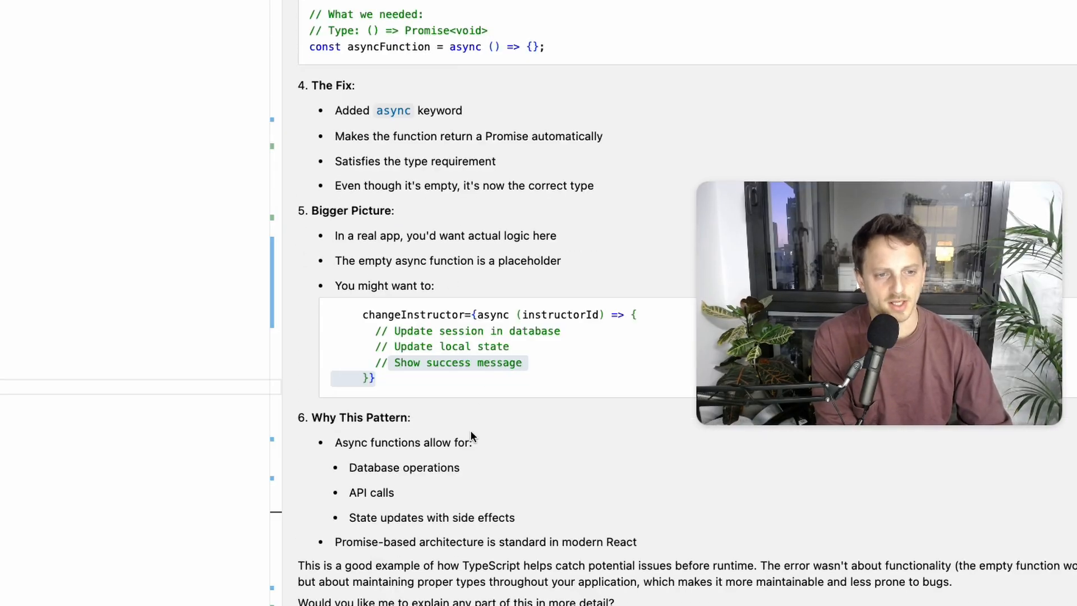
mouse_move(580, 260)
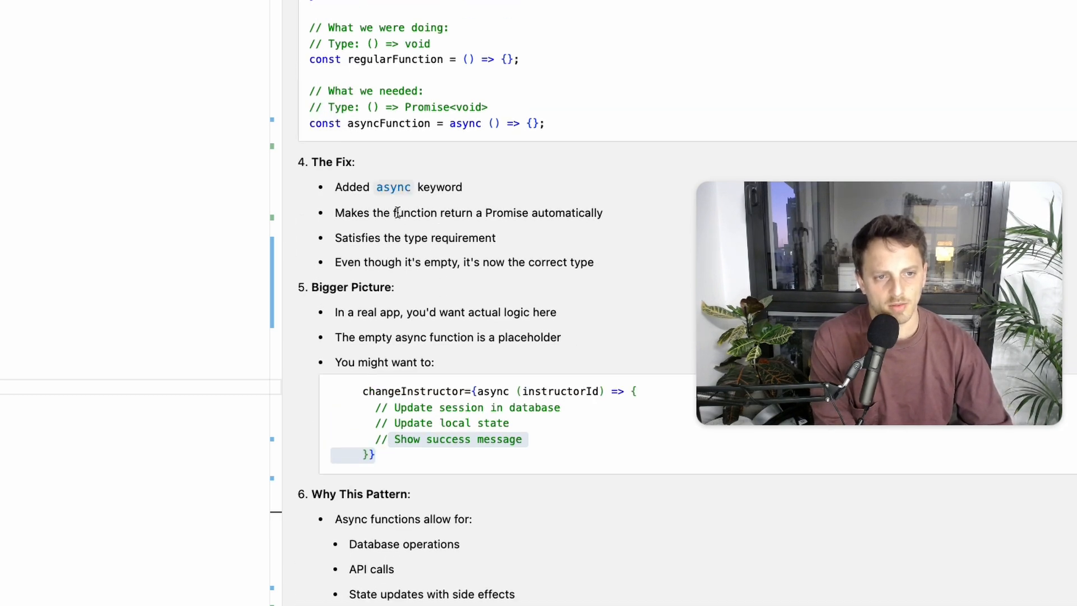
scroll(down, 3)
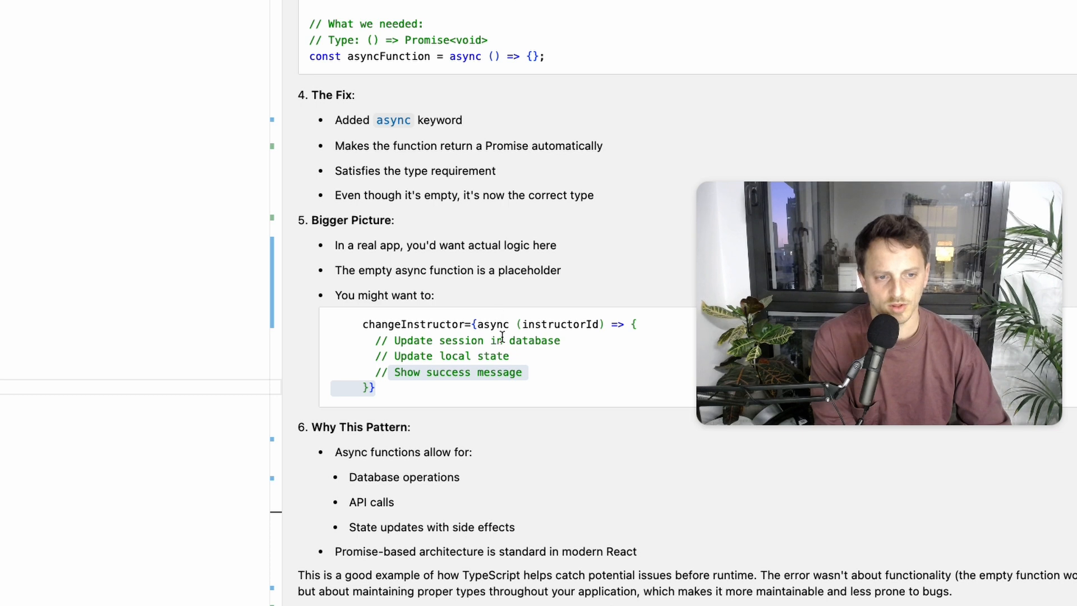
scroll(down, 3)
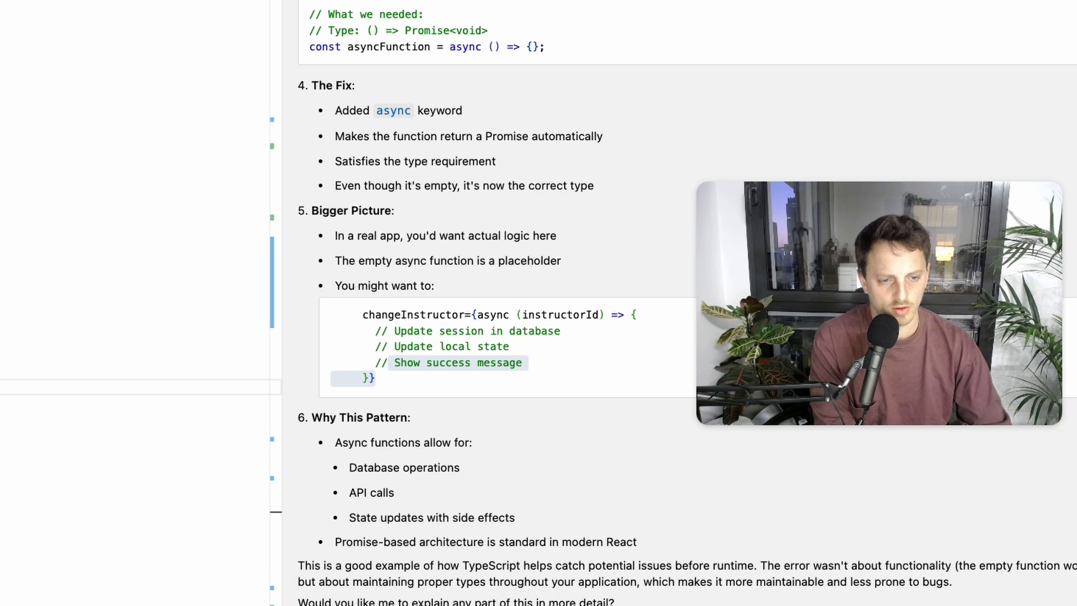
drag(336, 566, 604, 566)
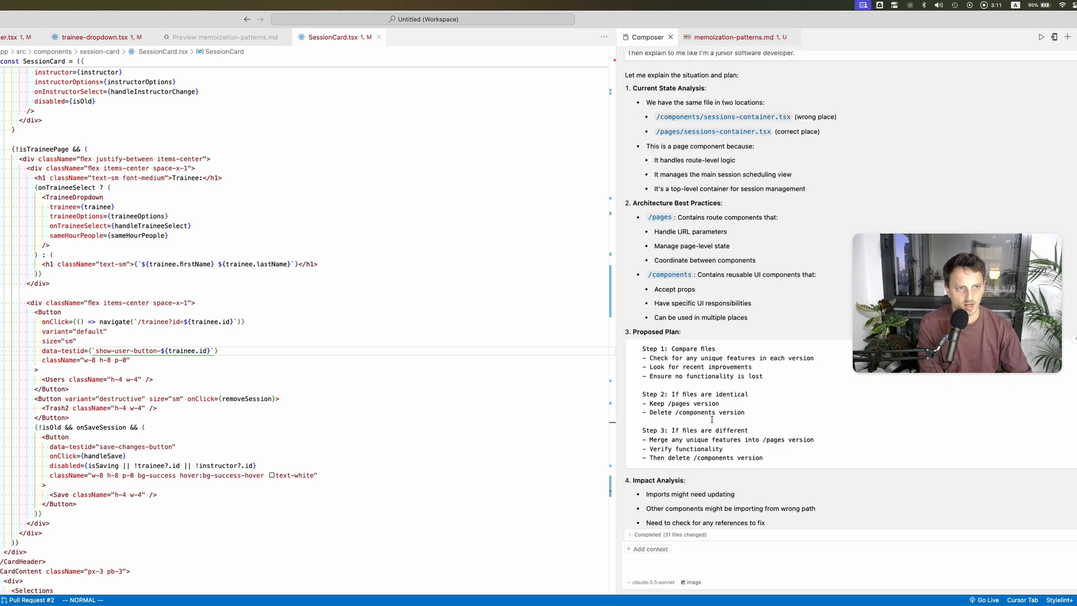
Type 'Great' in Composer and switch the Explorer to the pilates-studio-docs docs folder.
scroll(down, 3)
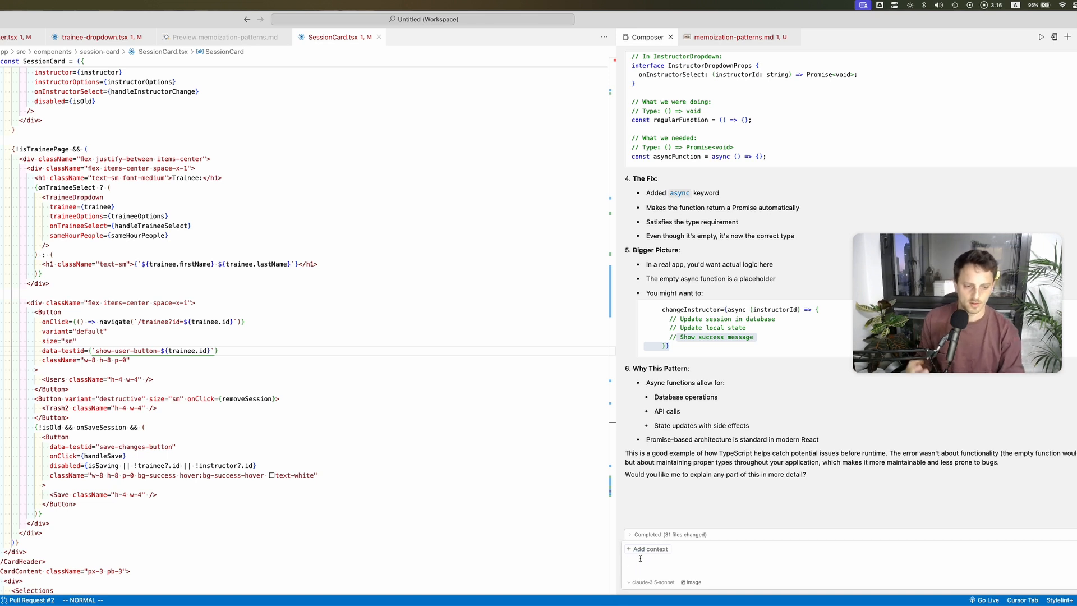
text(Great!)
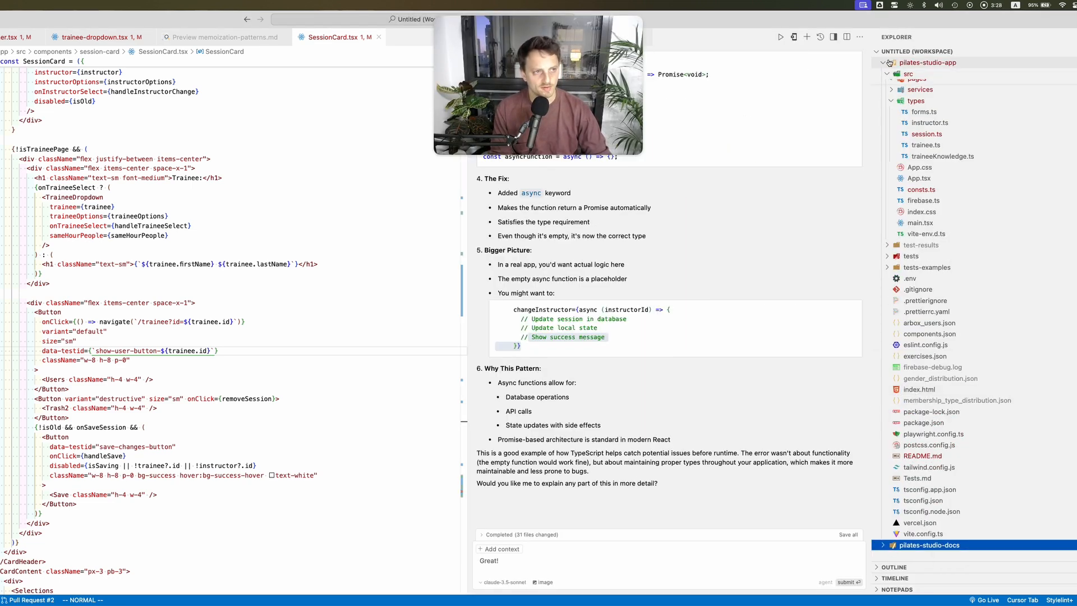
click(929, 73)
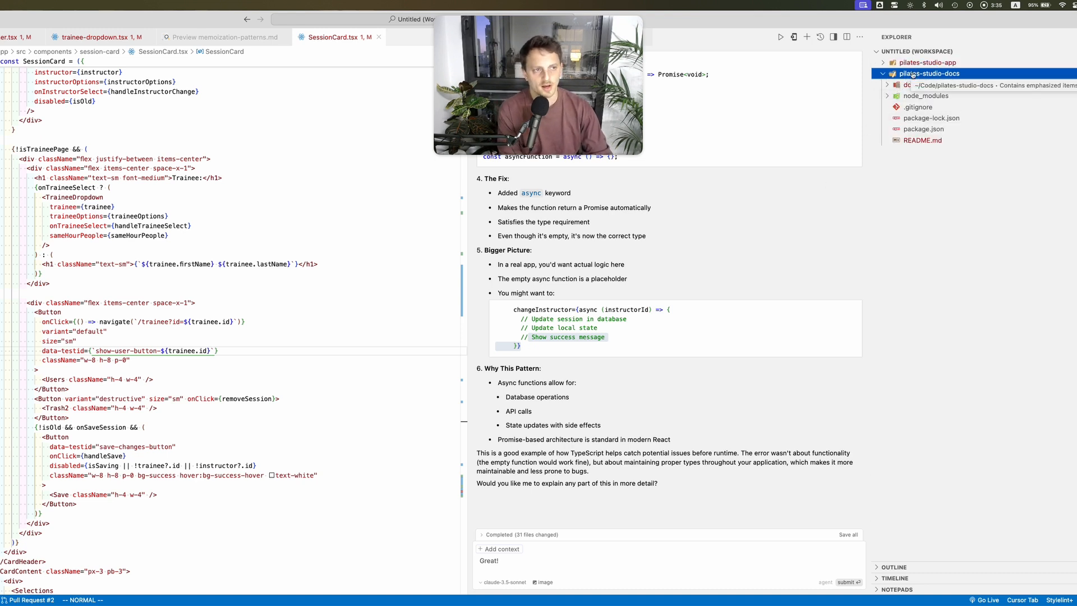
click(929, 73)
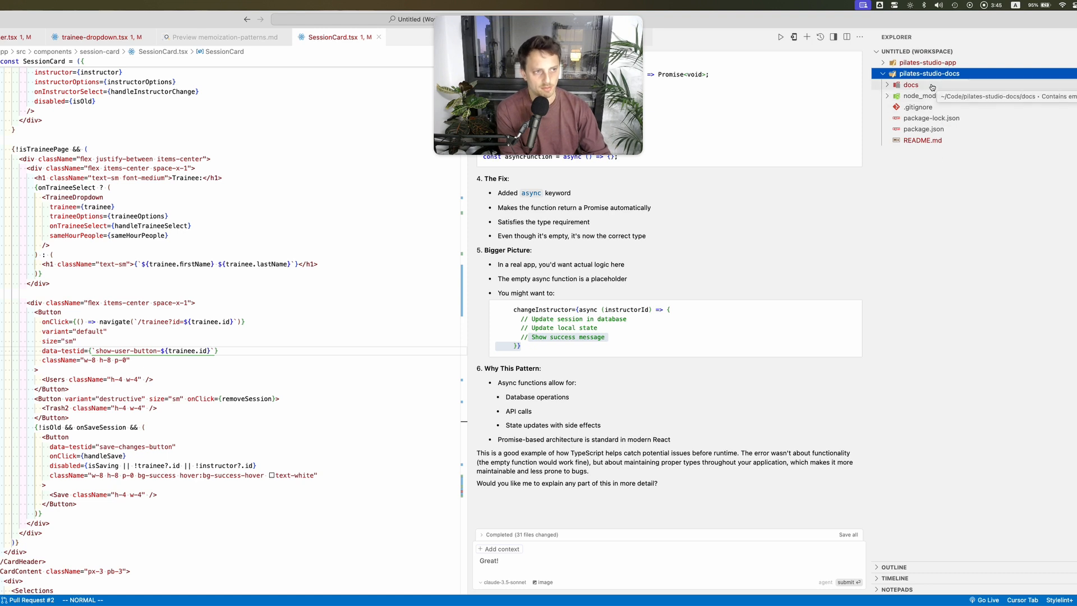
click(911, 84)
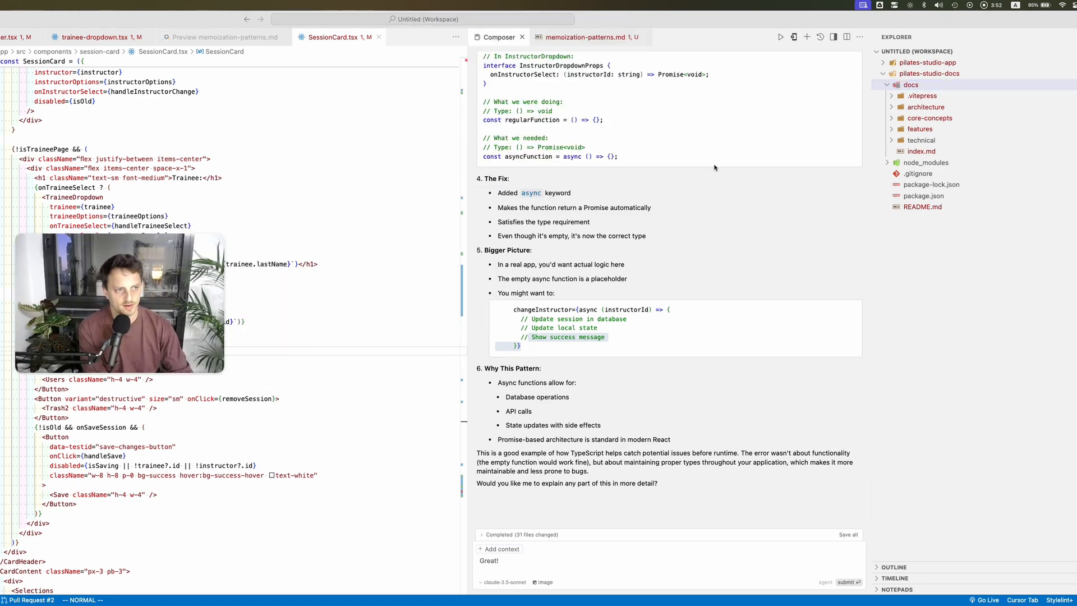
Expand architecture, core-concepts and features, then open refactoring-journey.md with its markdown preview.
click(926, 107)
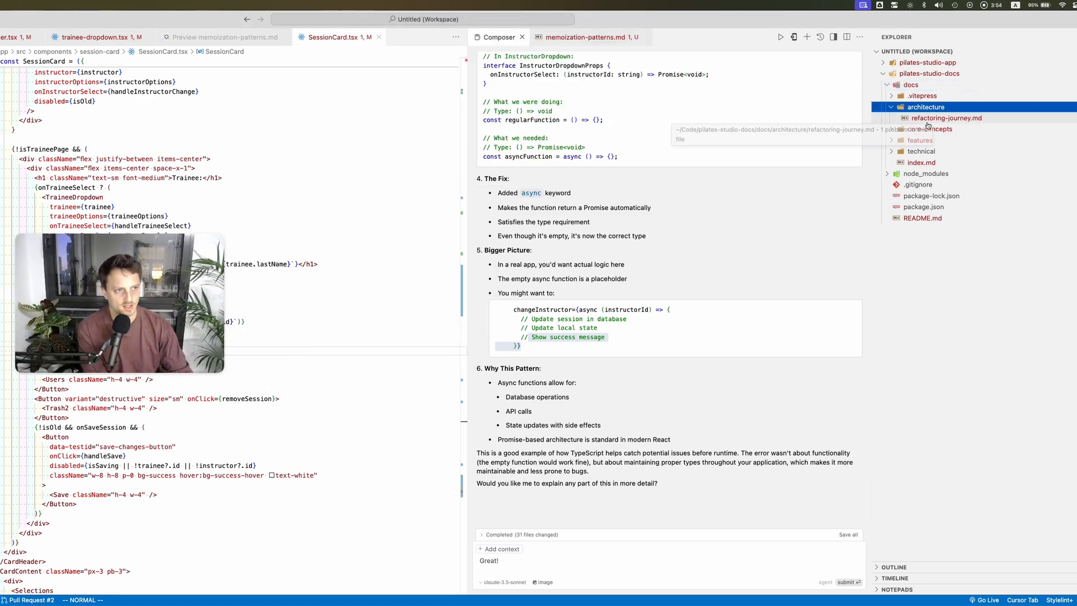
click(930, 128)
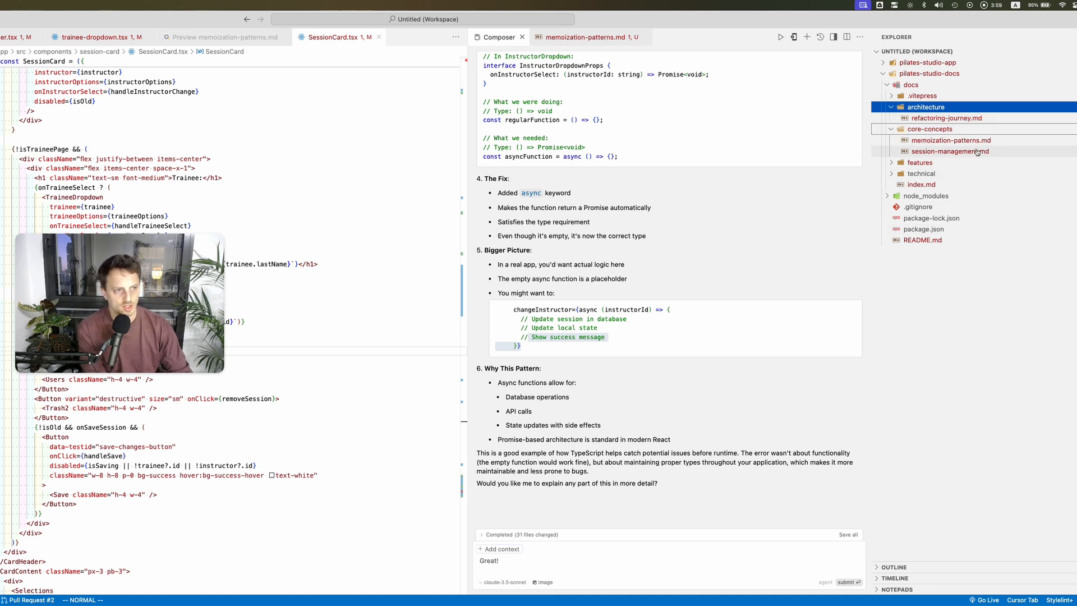
click(918, 162)
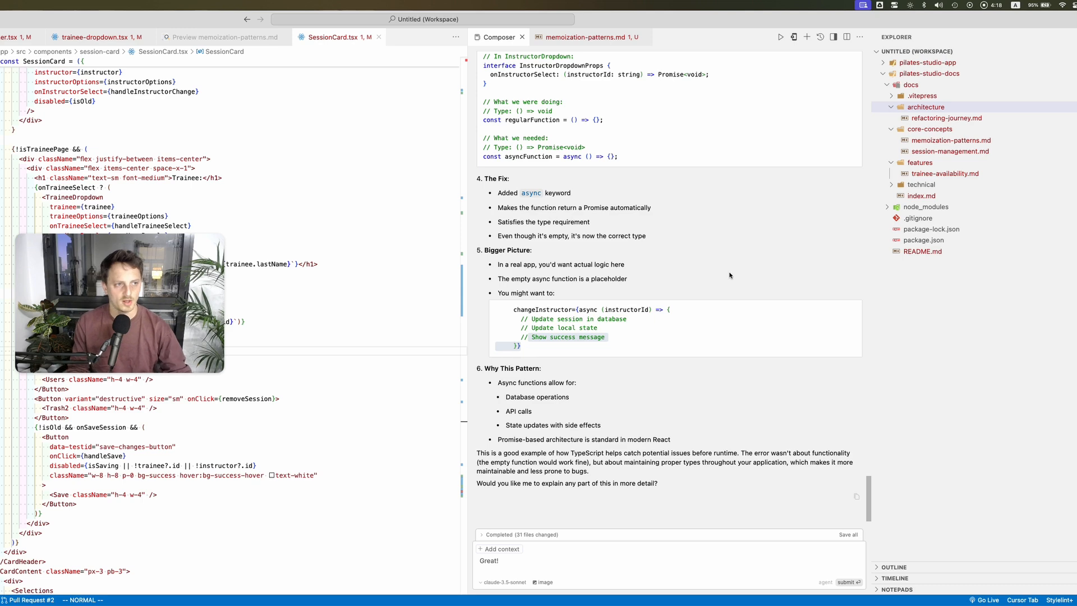
click(926, 107)
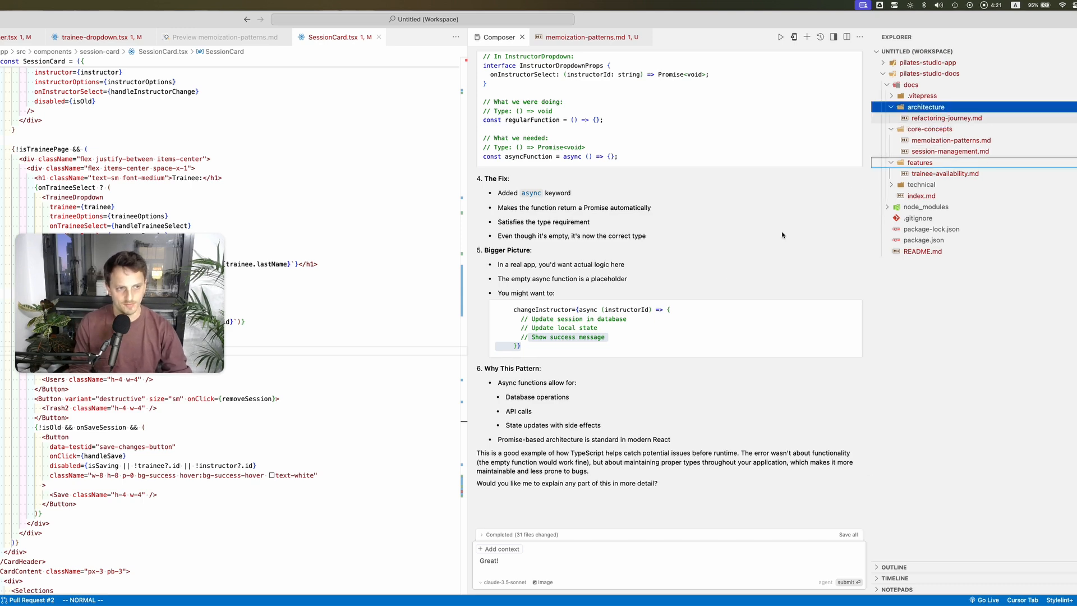
key(cmd+shift+p)
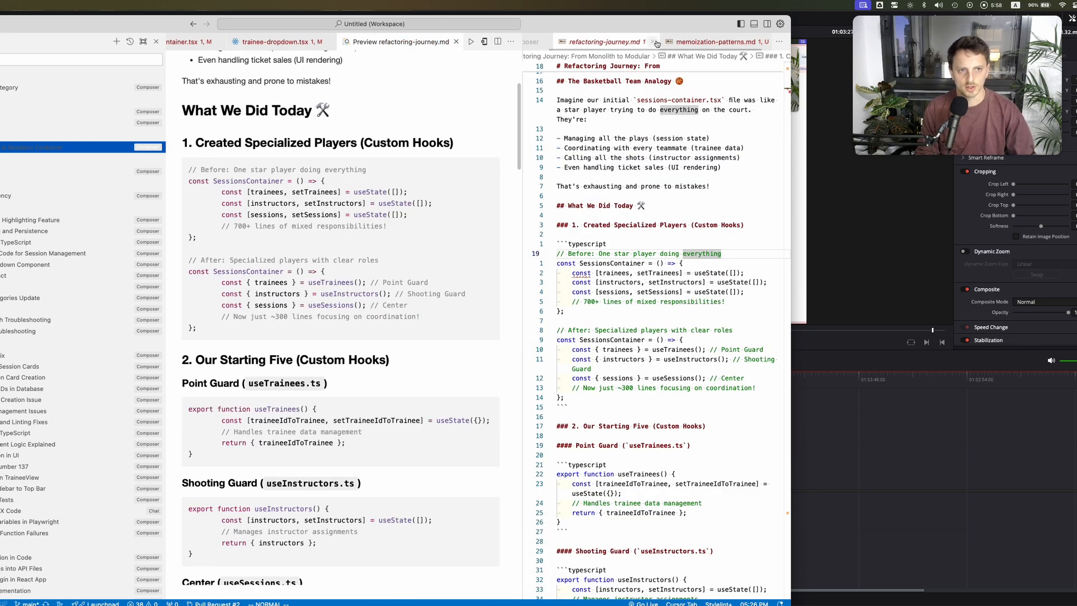
Close the raw refactoring-journey.md source and scroll its preview down to Results and Remember.
click(716, 41)
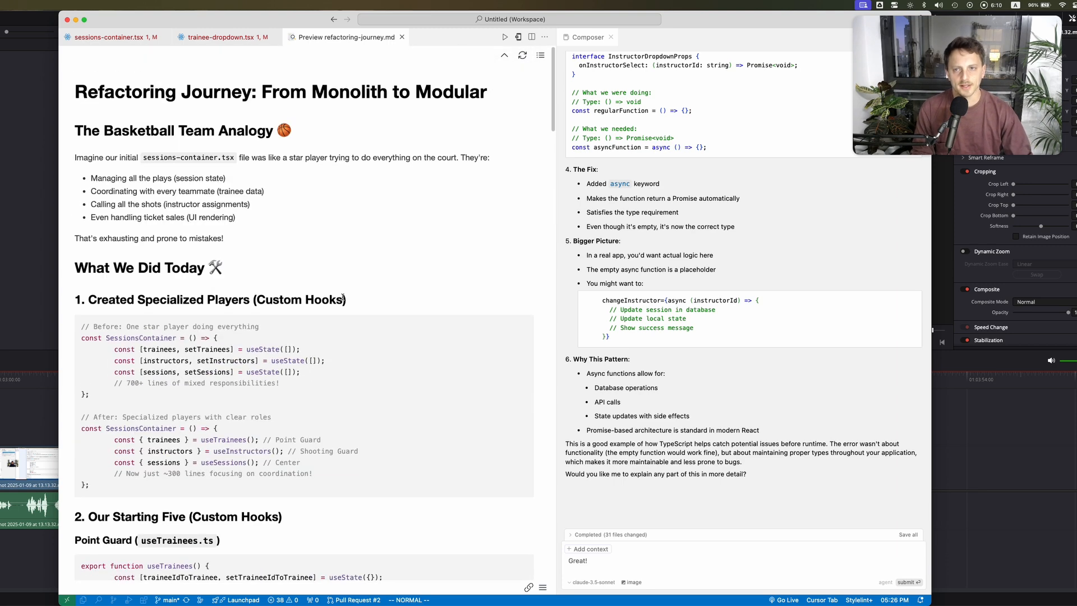
mouse_move(256, 244)
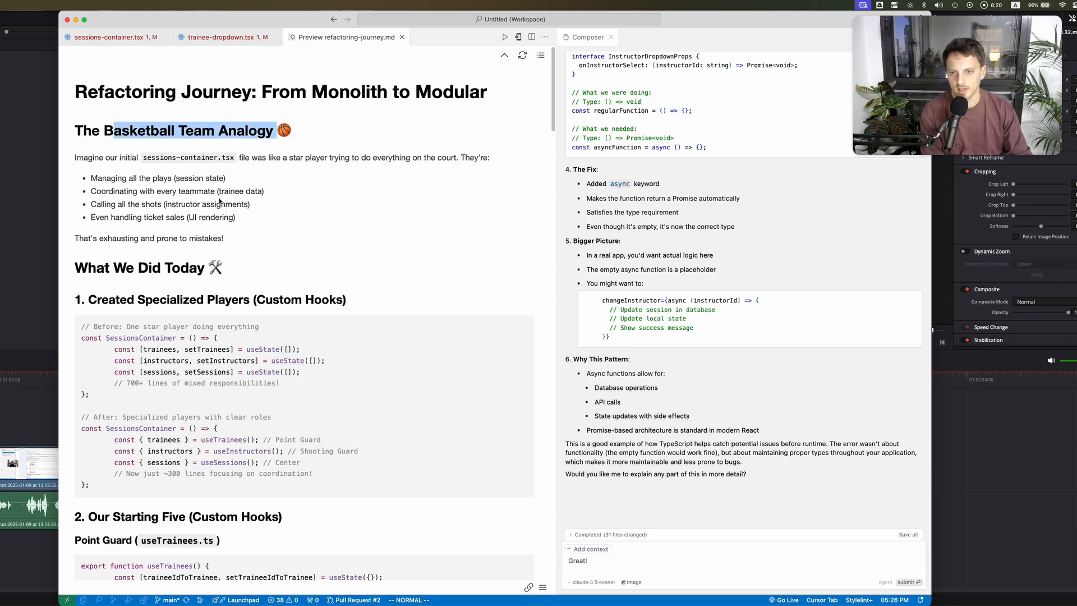
scroll(down, 3)
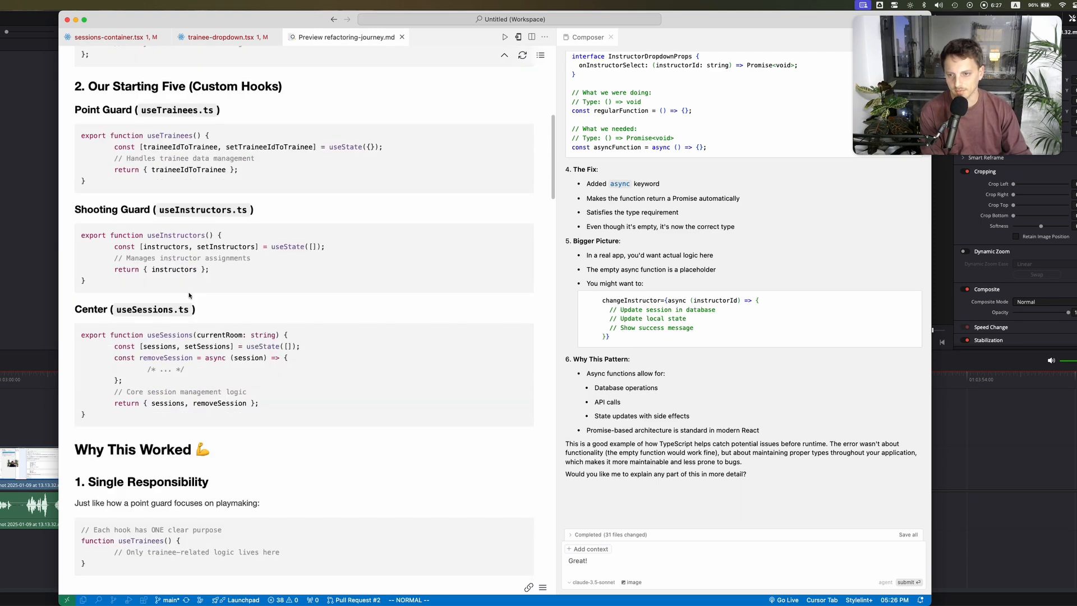
scroll(down, 3)
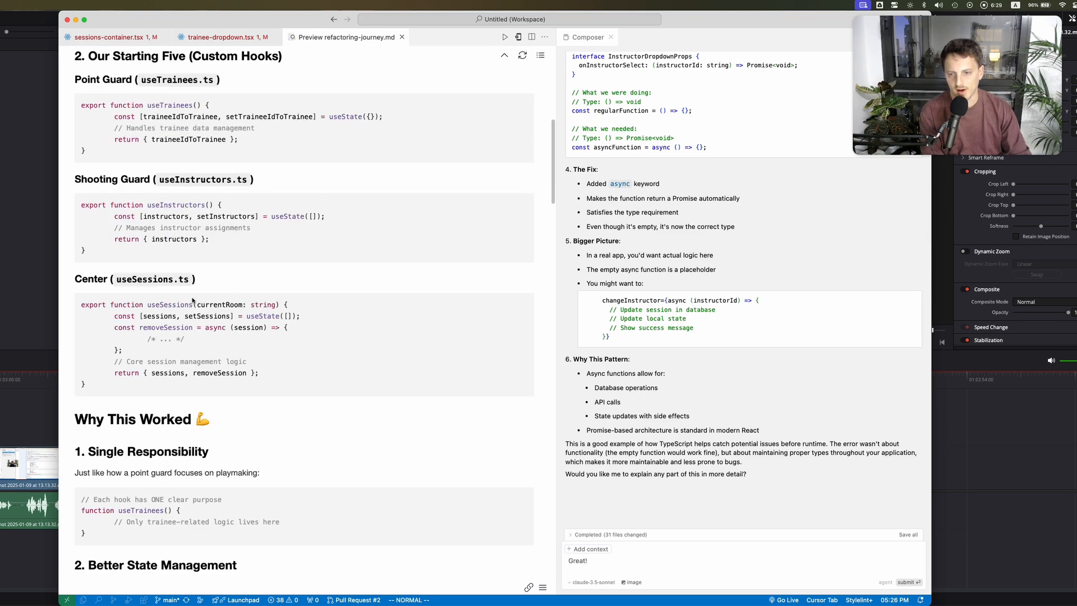
scroll(down, 3)
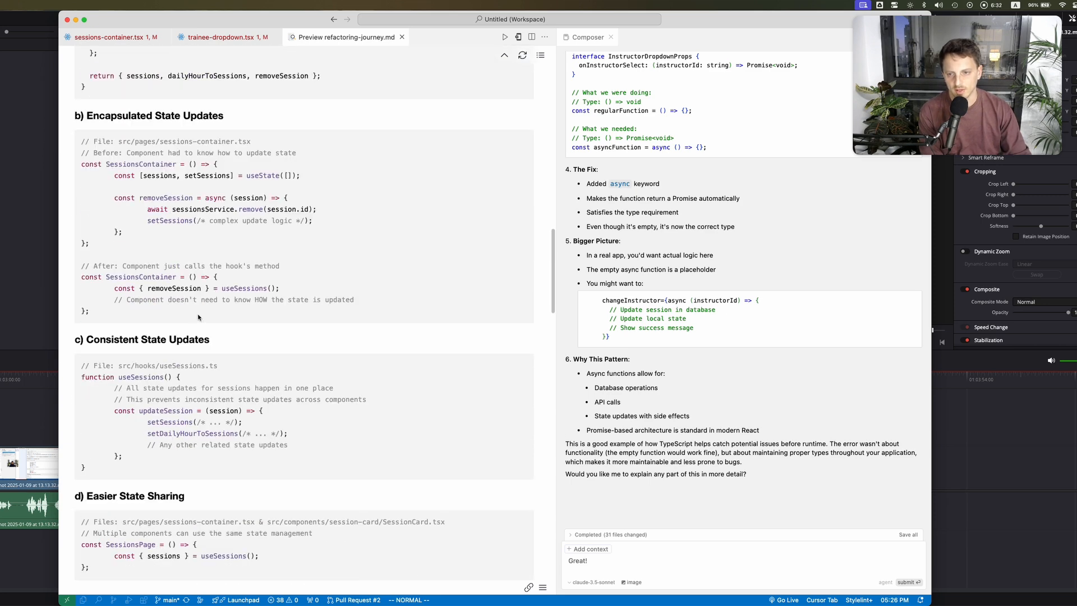
scroll(down, 3)
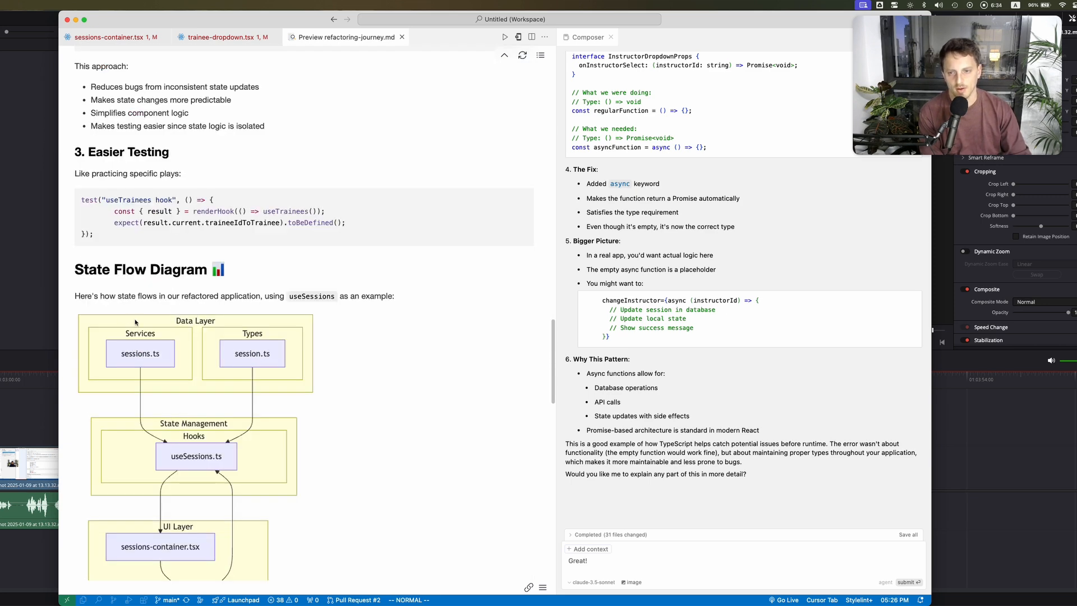
scroll(down, 3)
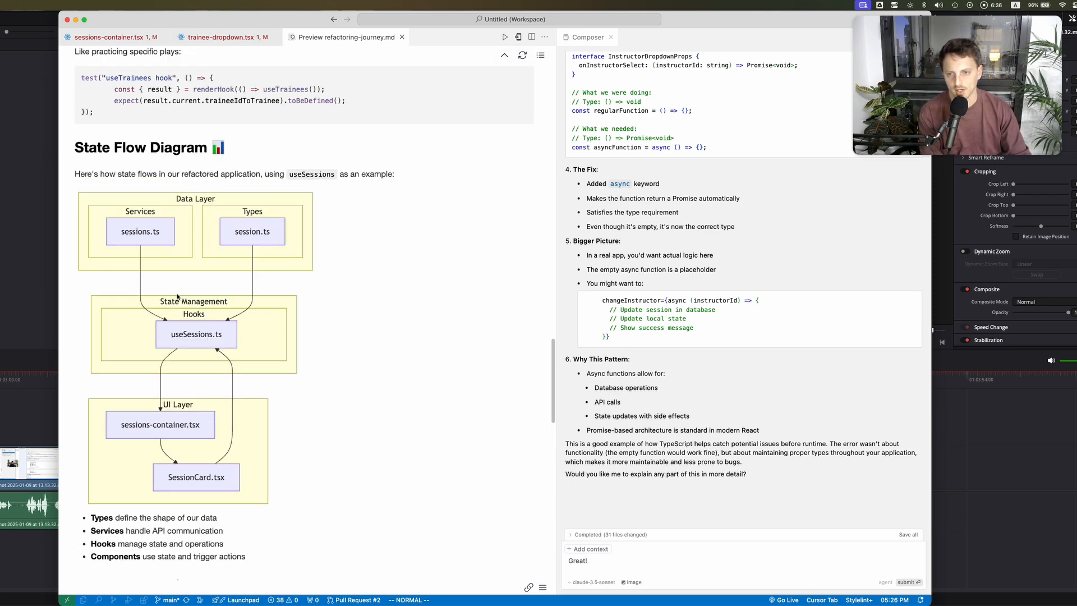
scroll(down, 3)
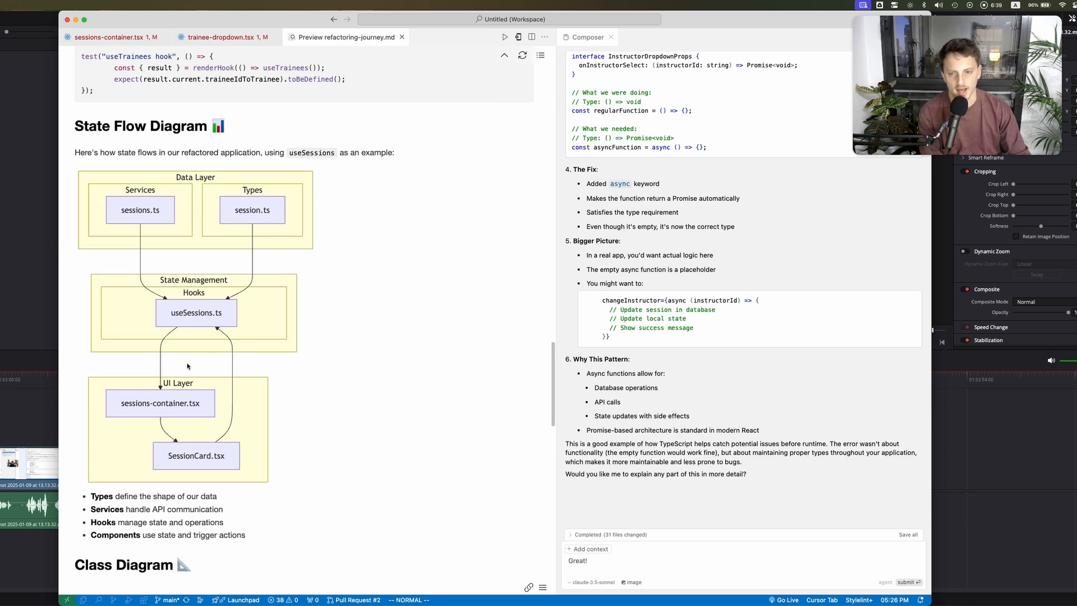
scroll(down, 3)
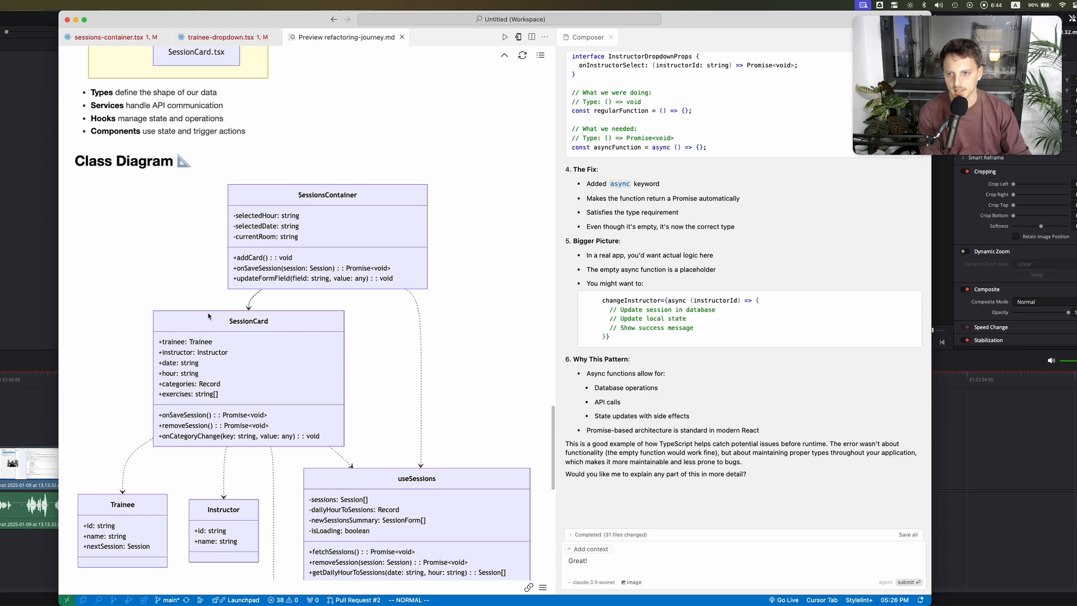
scroll(down, 3)
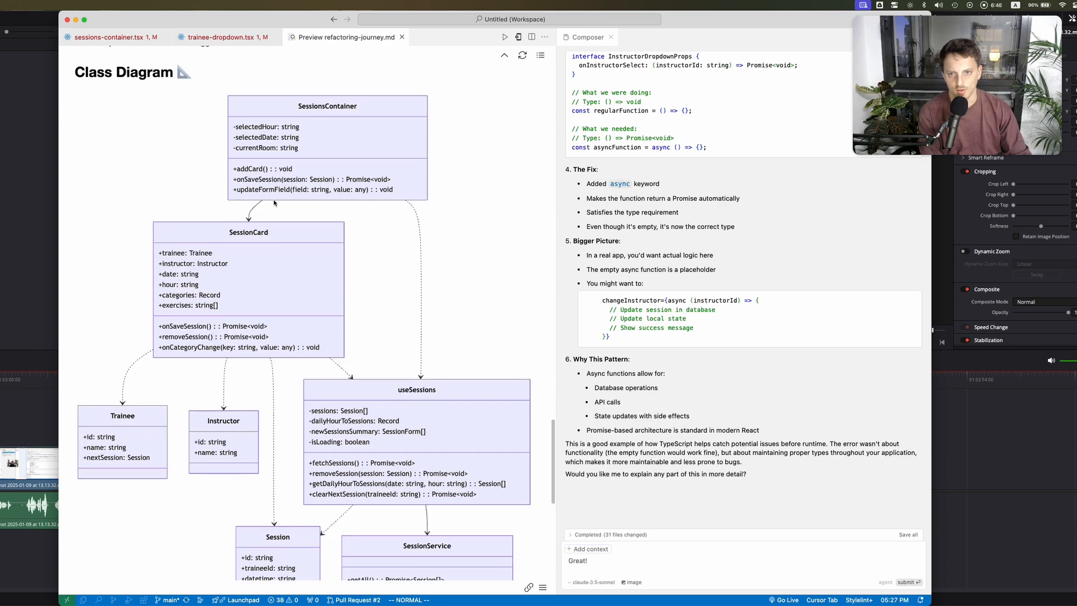
scroll(down, 3)
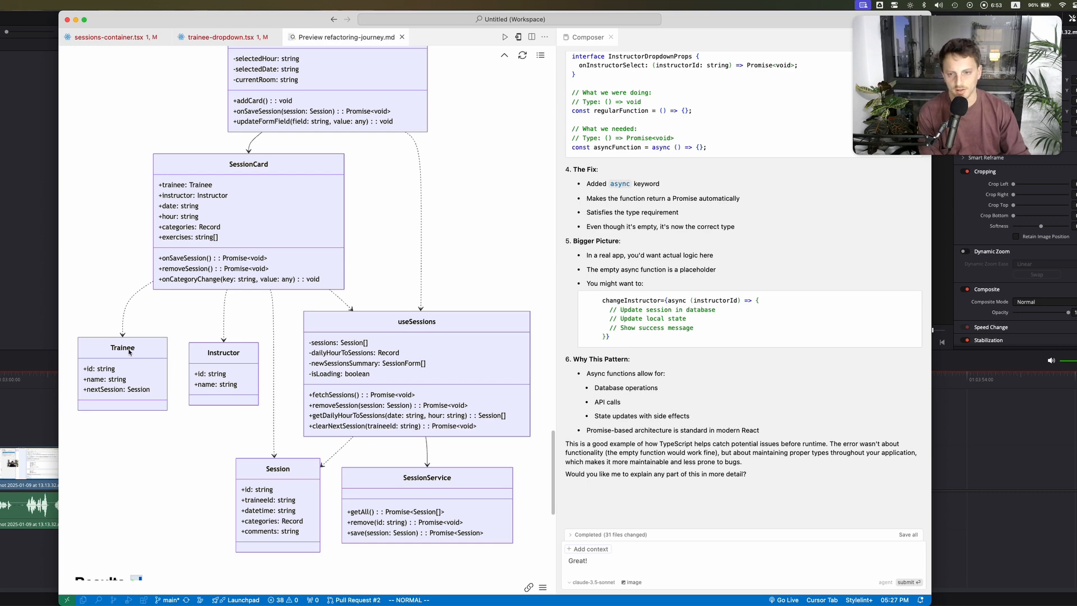
mouse_move(392, 349)
text(lets add this)
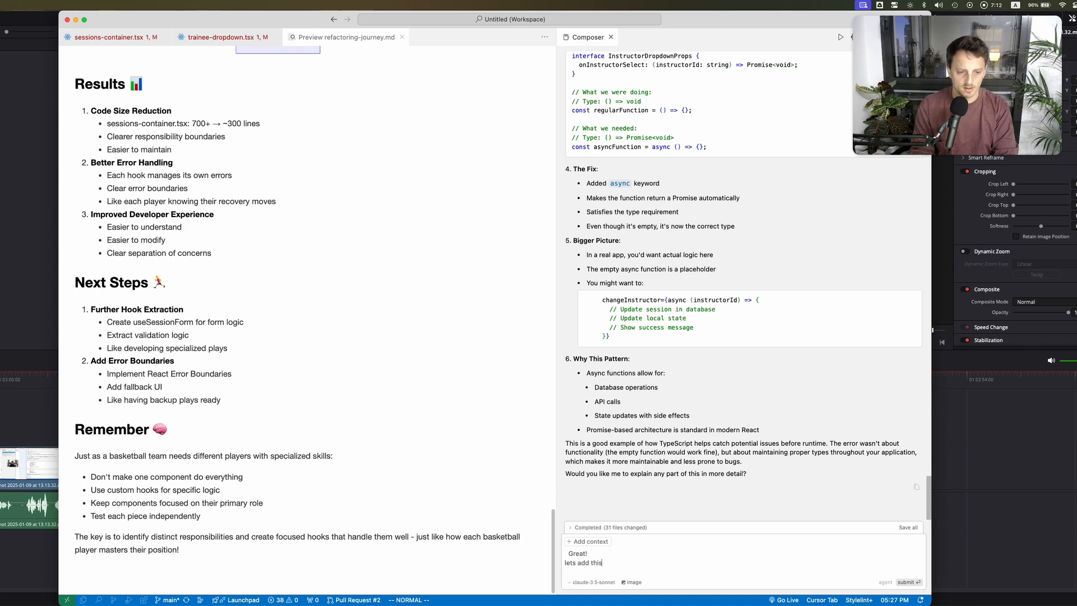
Send Composer a request to document the async functions and component chain learning like other docs.
text(learning about async functions and the component chain - to the pilates-studio-docs)
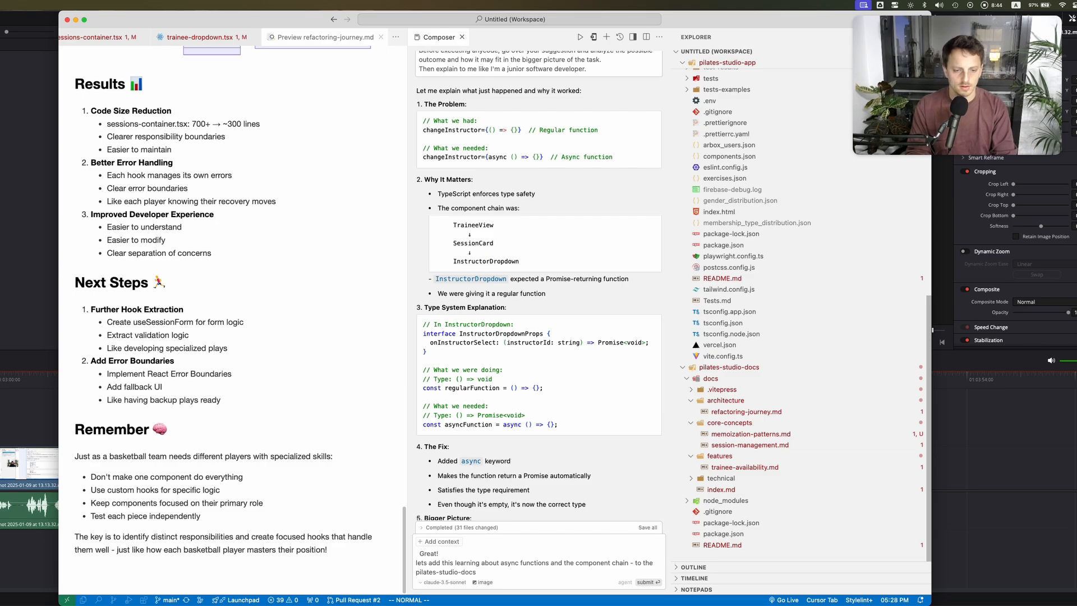
text(like the other files)
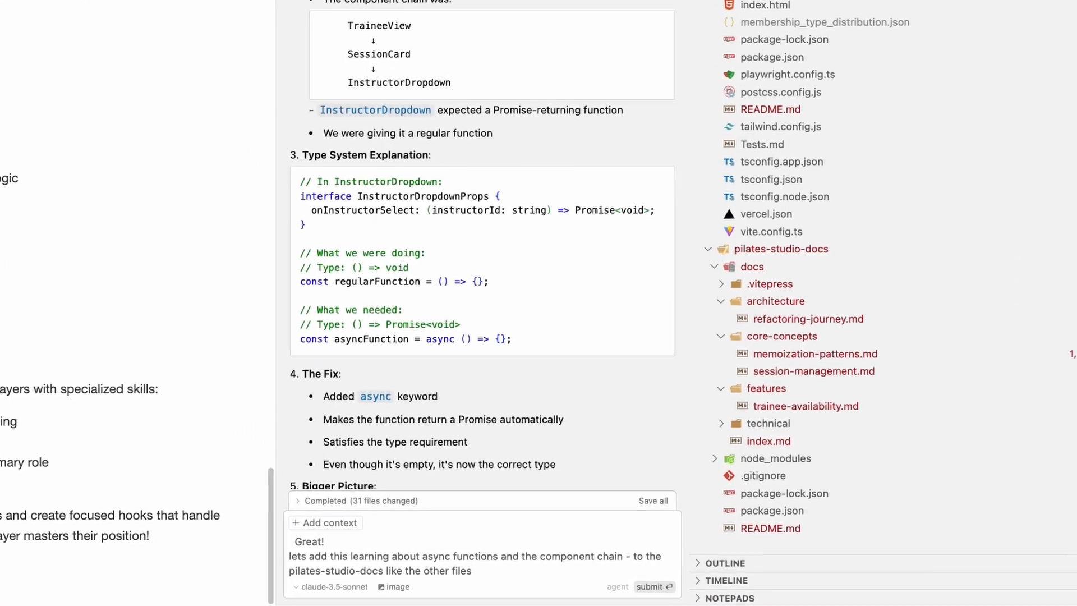
scroll(down, 3)
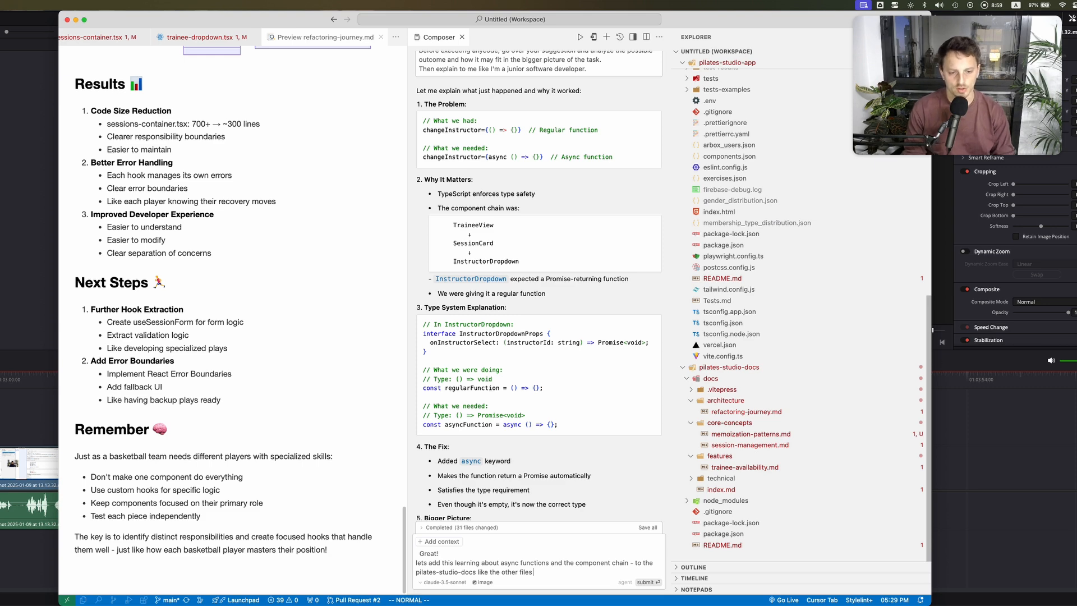
click(644, 582)
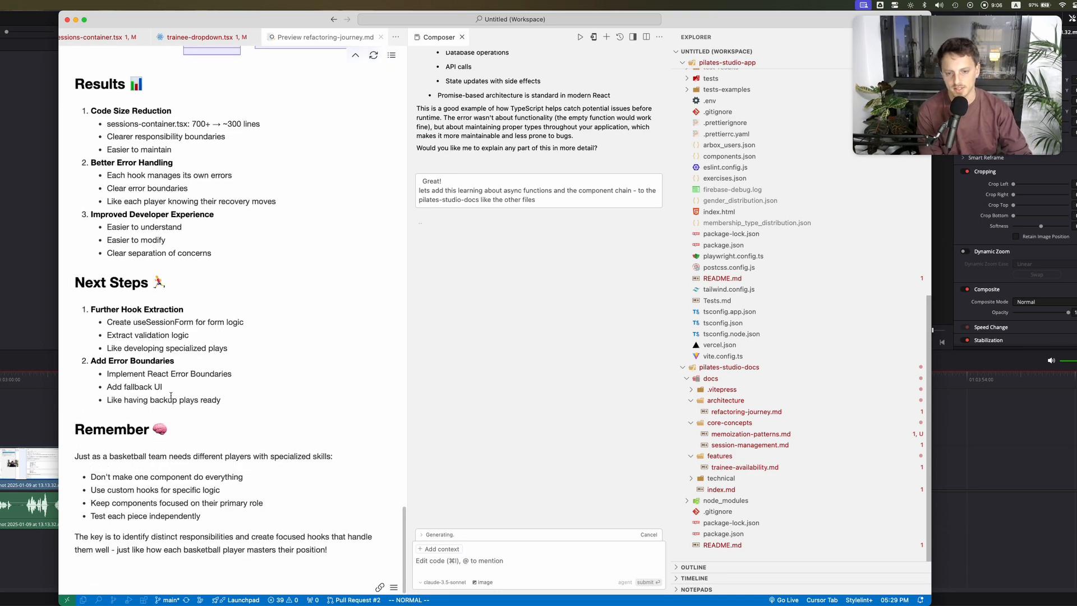
Open core-concepts/memoization-patterns.md and scroll its preview to the pitfalls and related concepts.
scroll(down, 3)
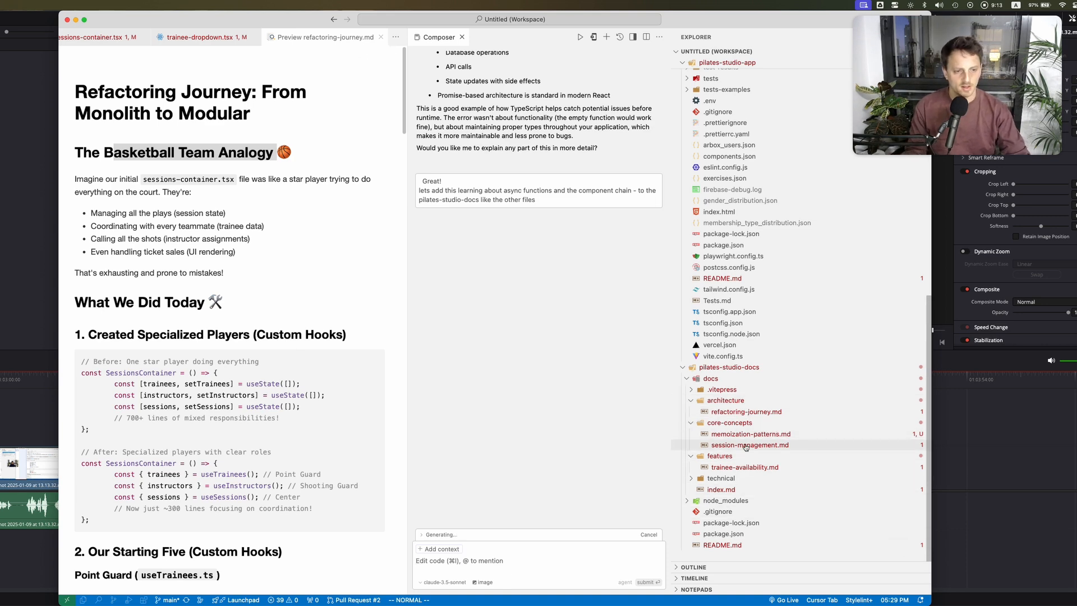
click(749, 434)
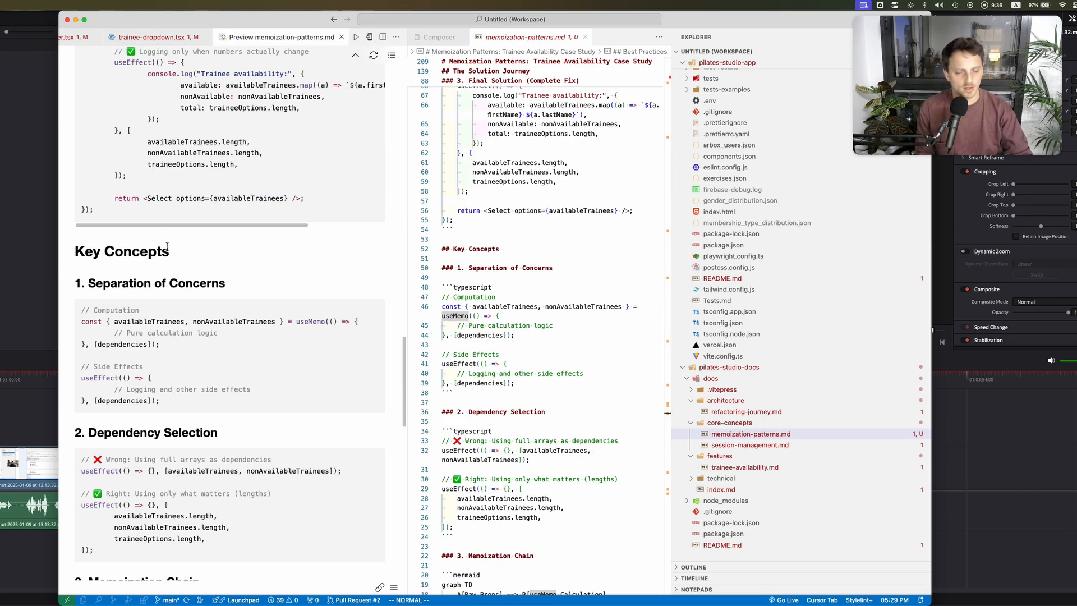
scroll(down, 3)
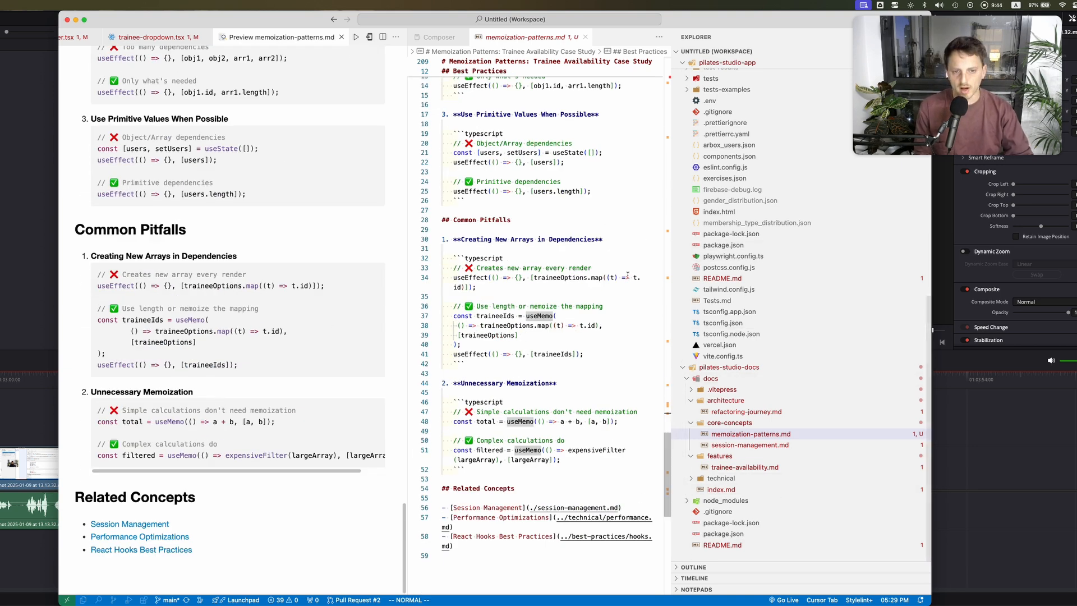
mouse_move(758, 223)
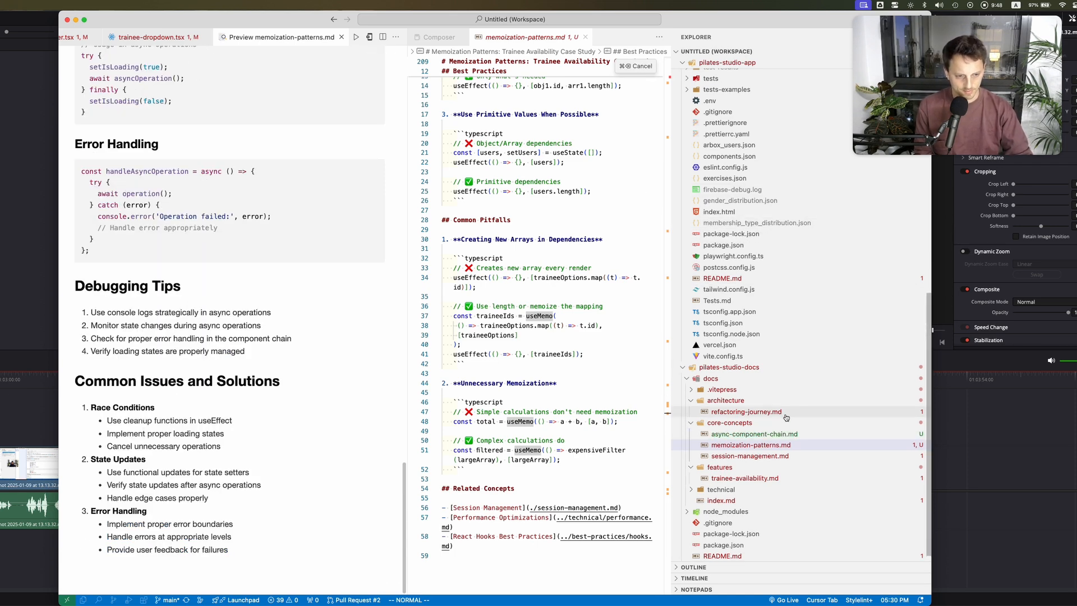
Open async-component-chain.md as rendered markdown and scroll down to its best practices section.
click(753, 434)
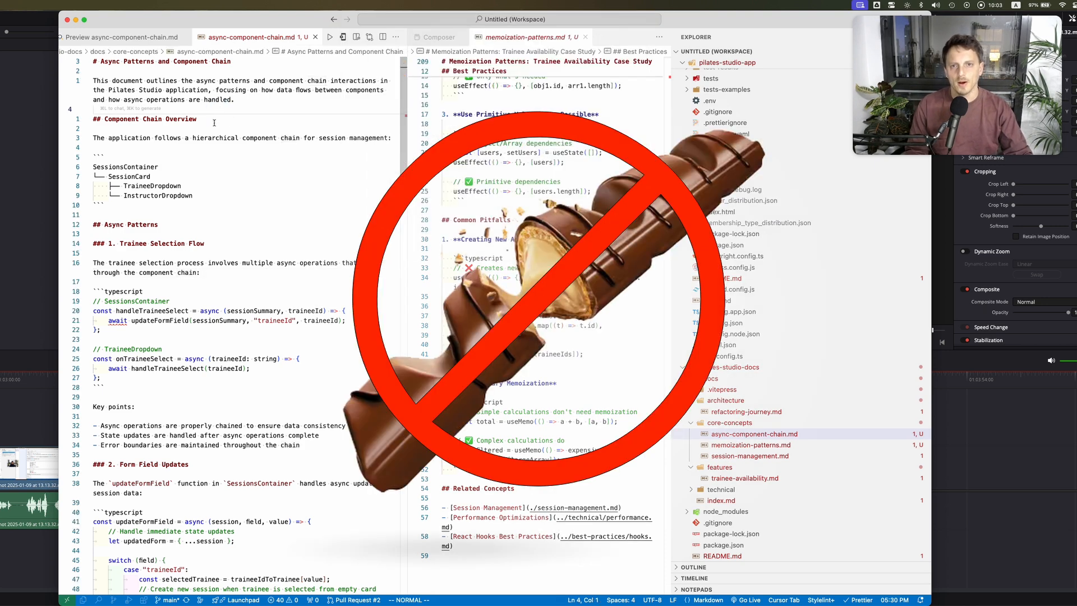
click(123, 37)
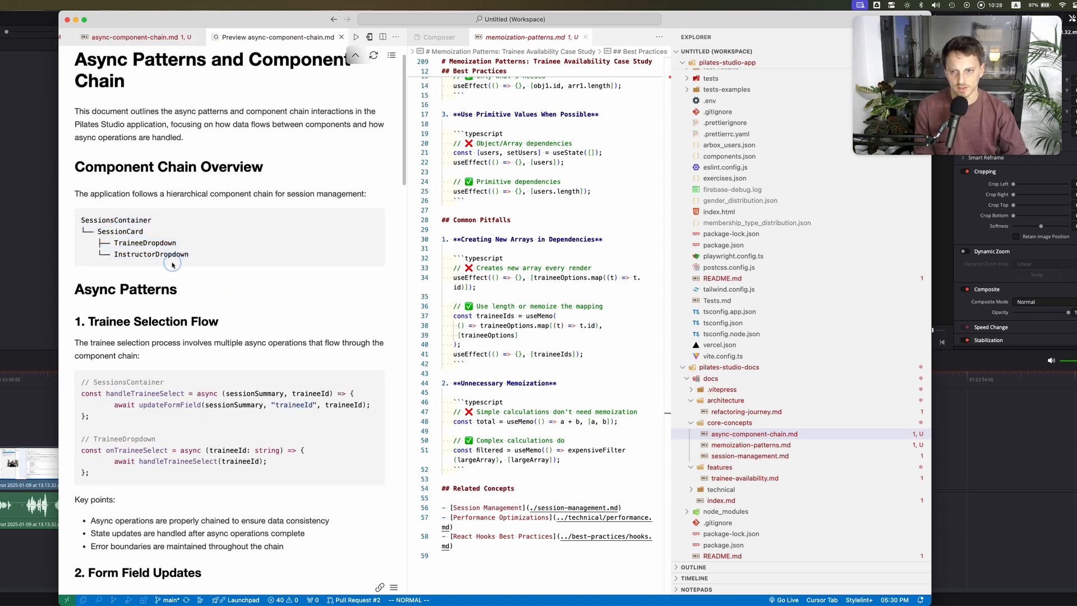
scroll(down, 3)
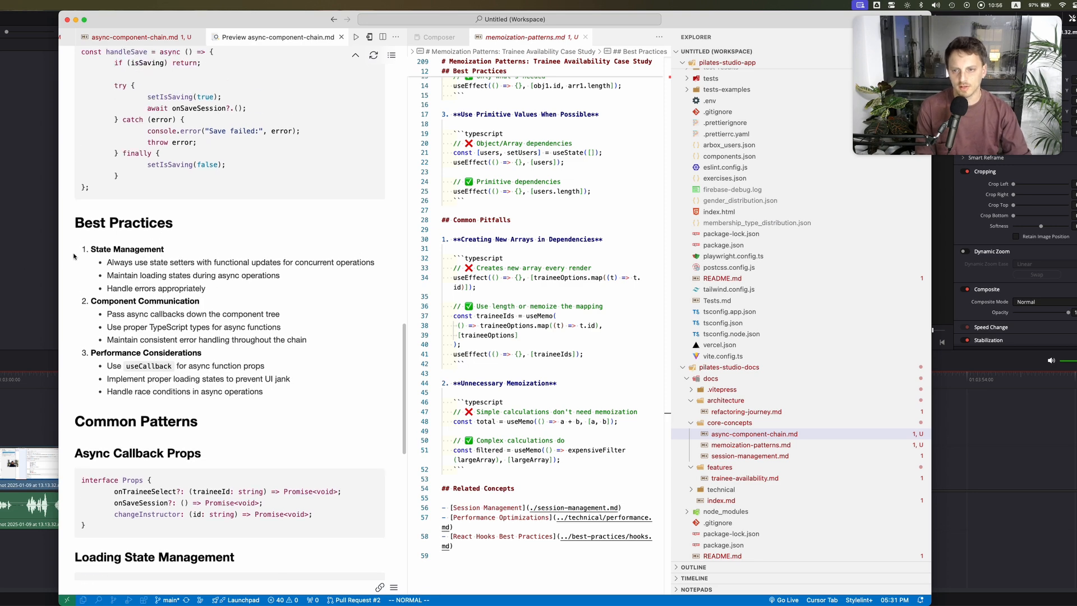
click(180, 333)
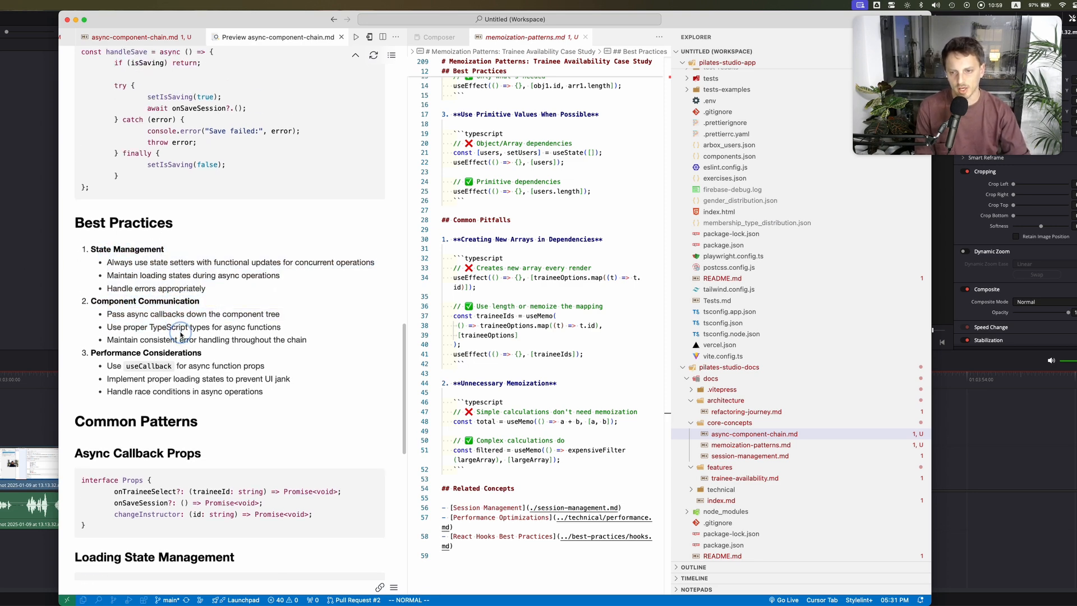